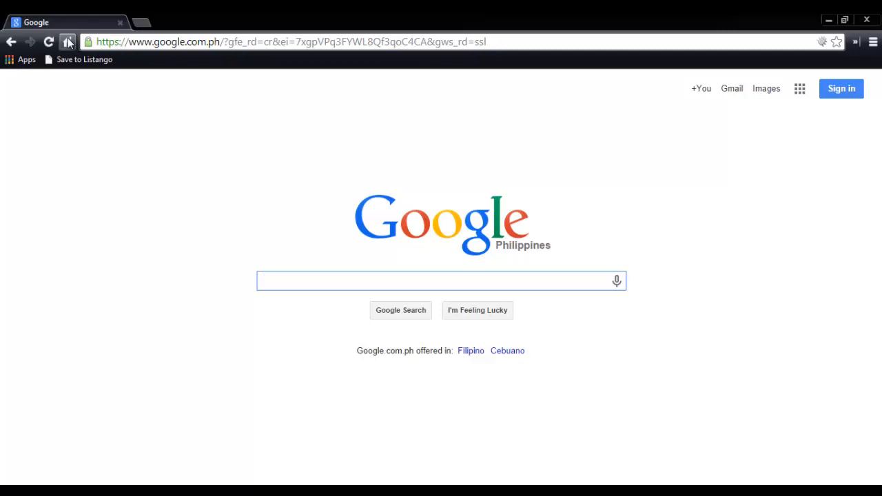
Step: Go to gmail.com and choose to create a new Google account
click(441, 280)
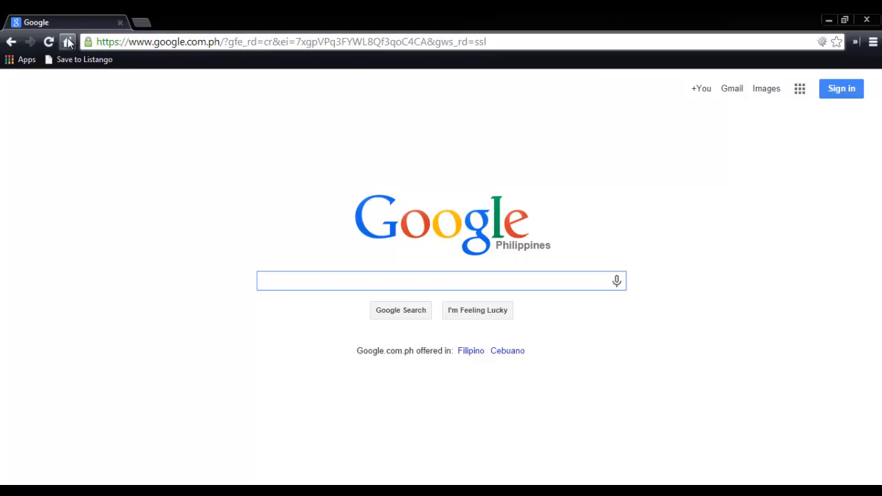
click(441, 281)
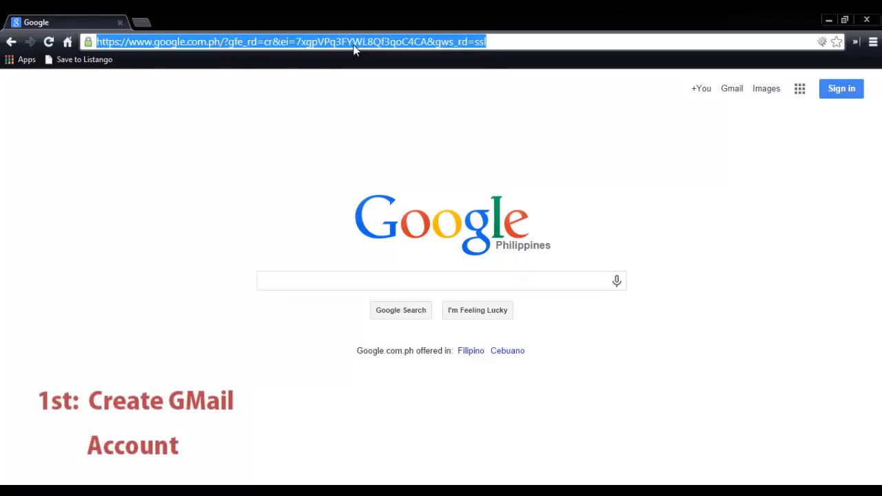
text(gmail.com)
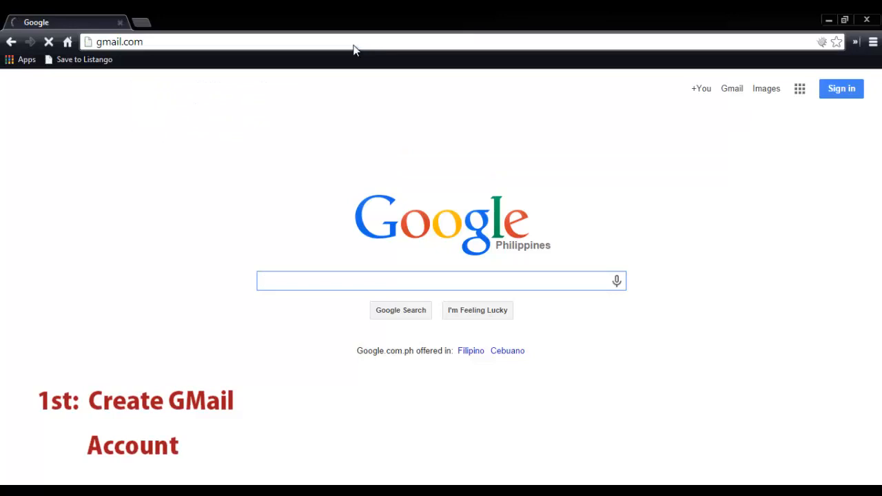
click(841, 88)
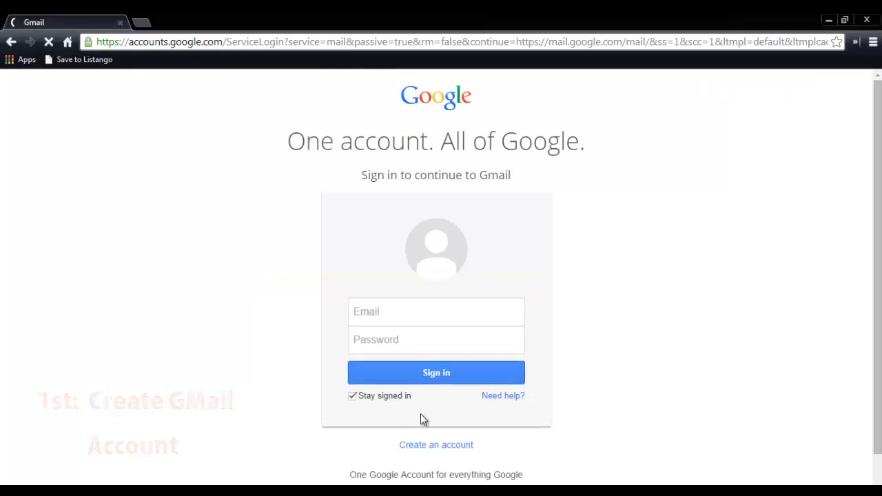
click(435, 444)
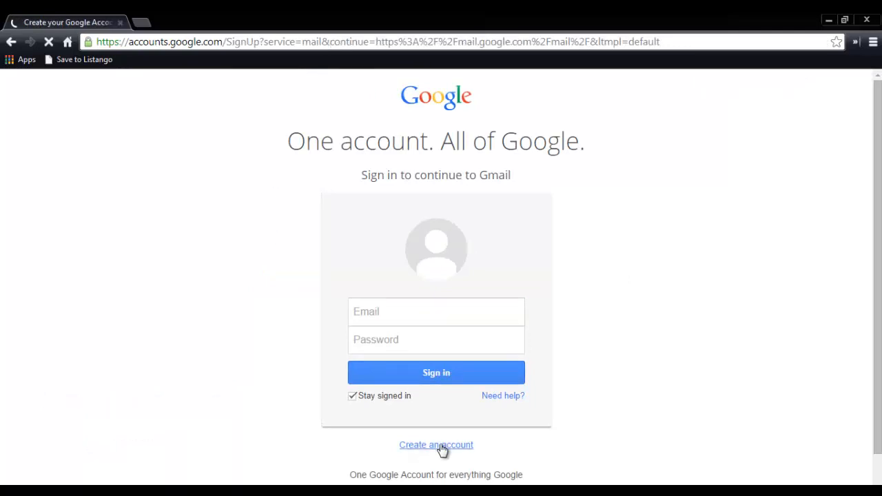
click(436, 444)
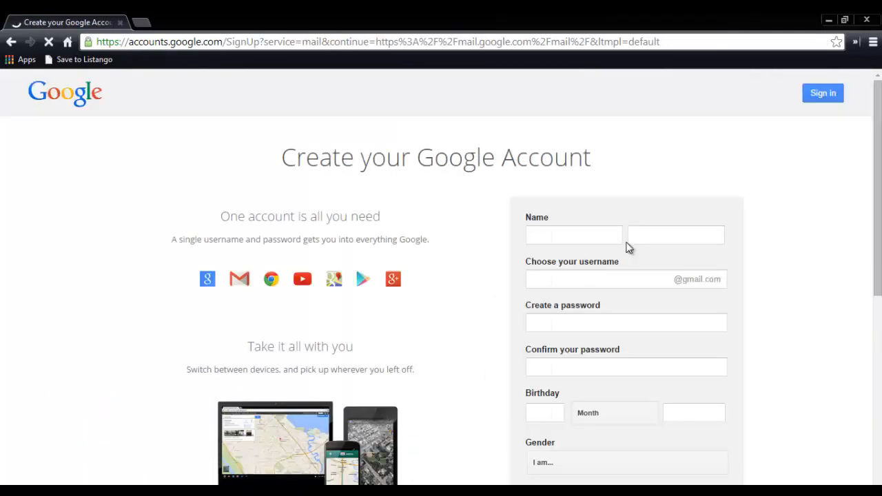
click(675, 234)
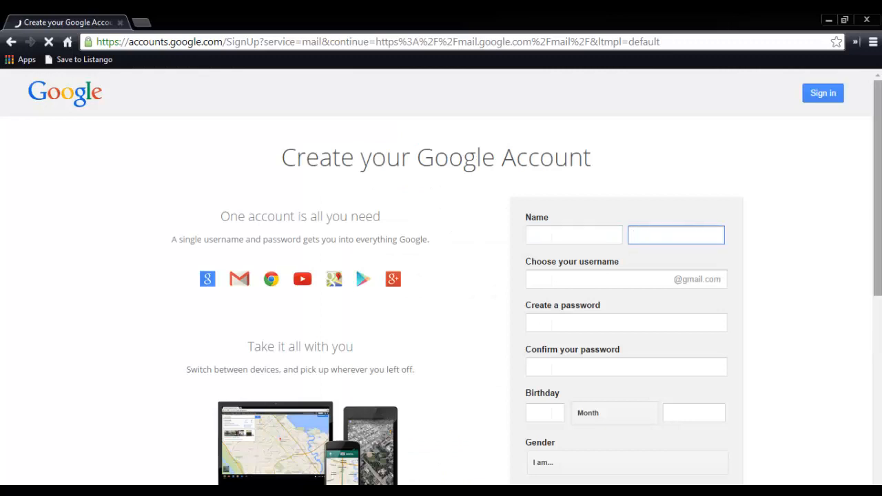
scroll(down, 3)
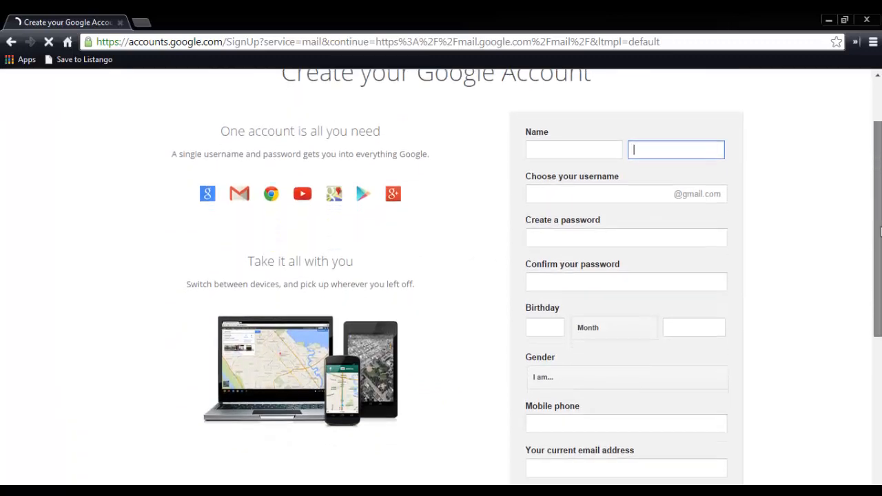
scroll(down, 3)
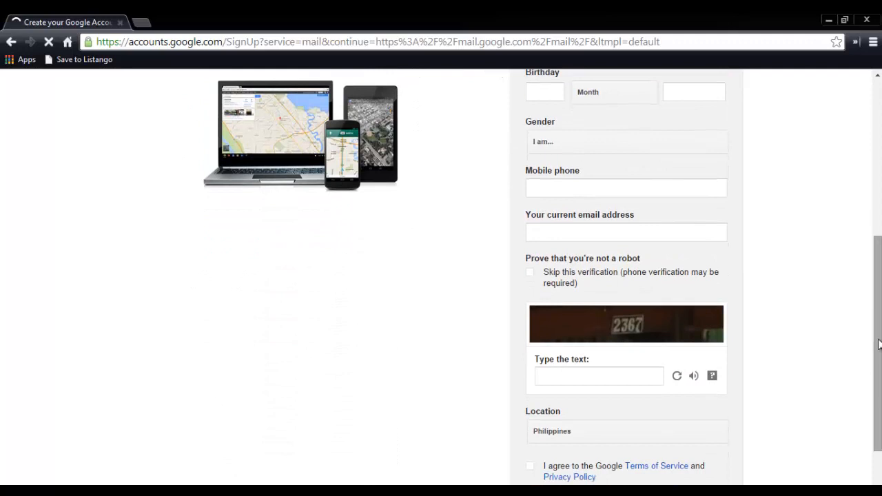
click(626, 231)
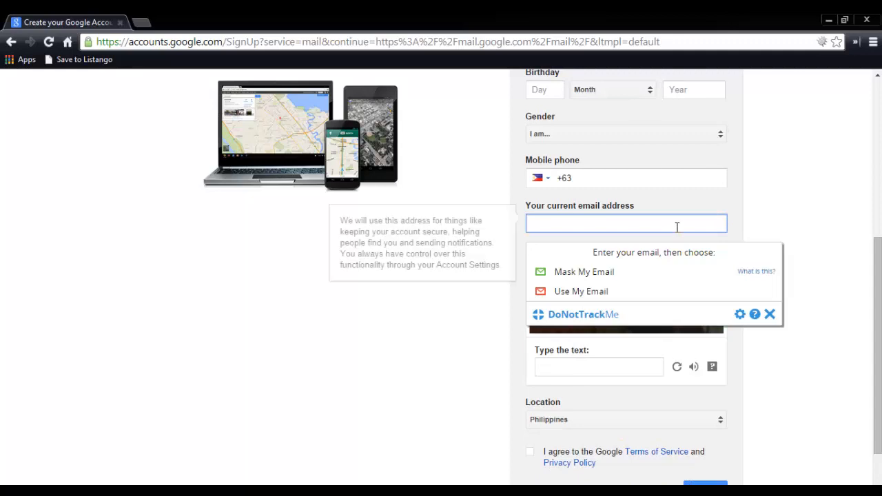
click(769, 314)
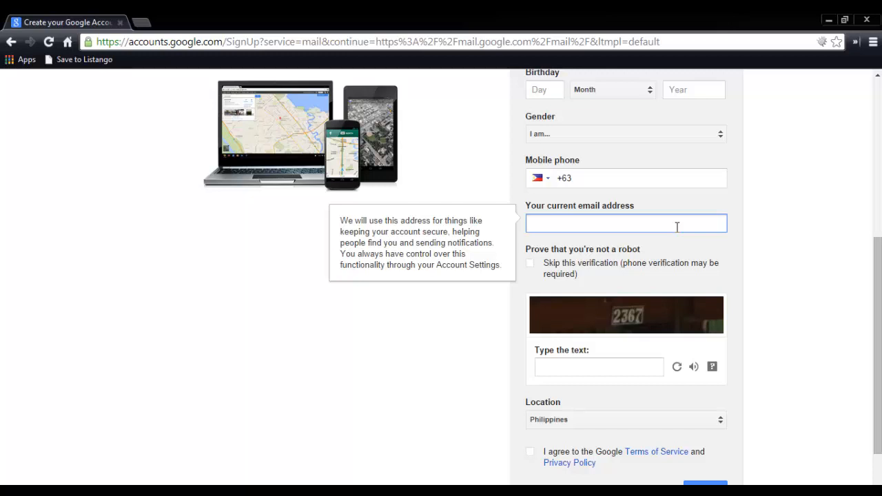
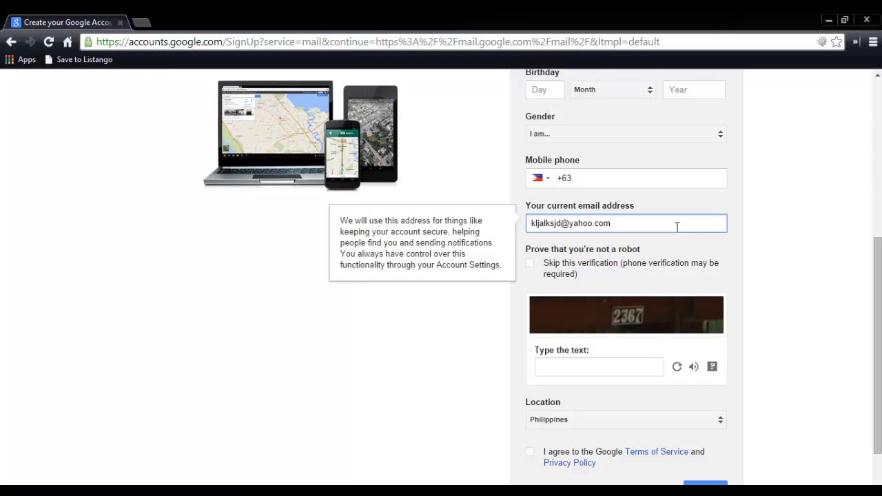
Step: Tick the robot verification box and scroll back to the top of the form
click(609, 223)
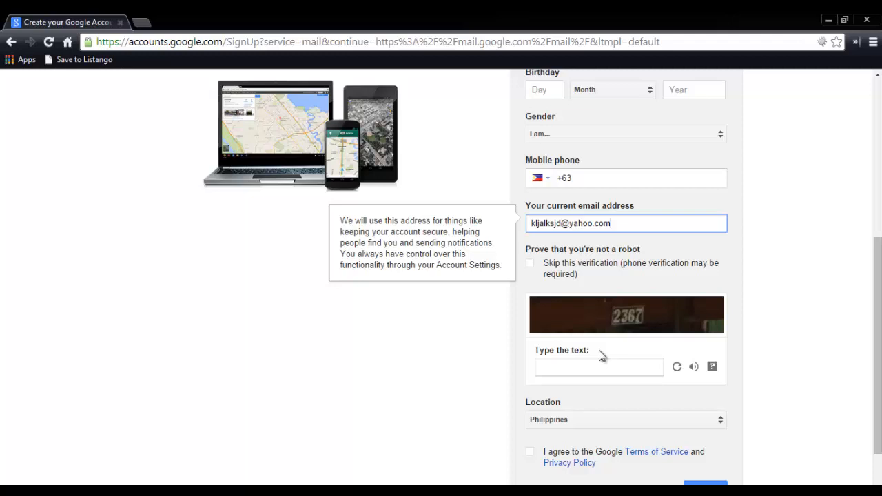
click(598, 366)
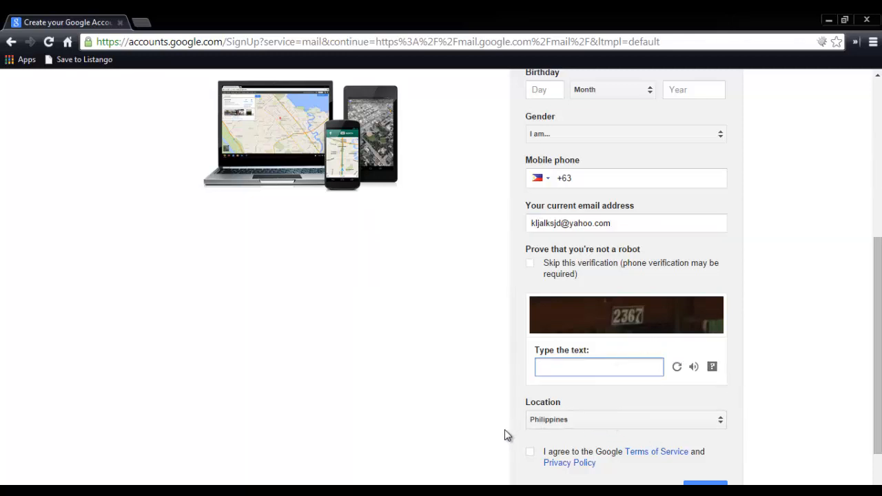
mouse_move(470, 423)
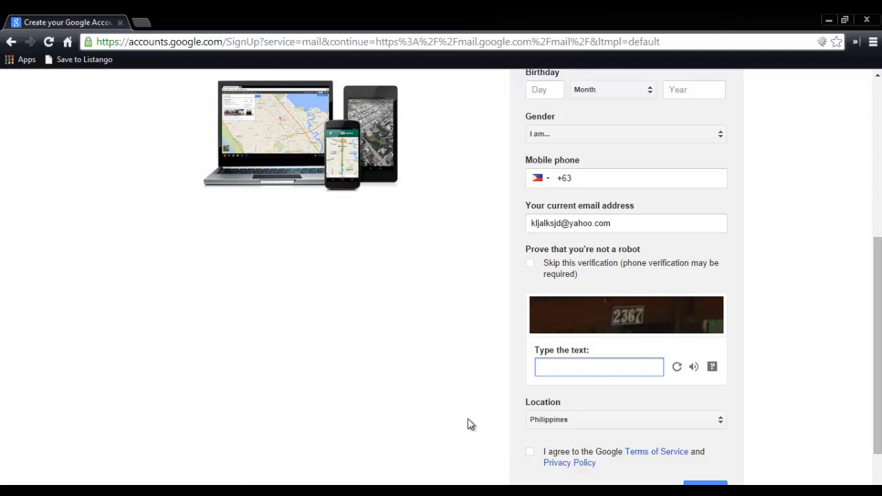
click(598, 366)
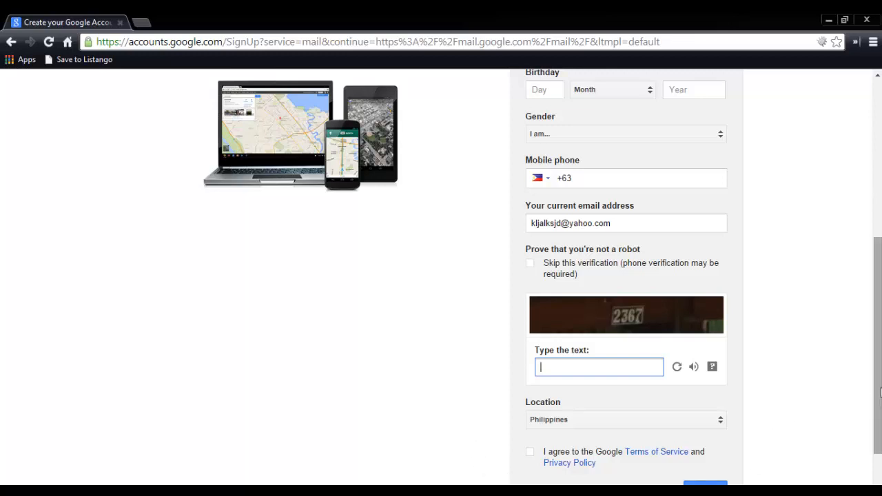
scroll(up, 3)
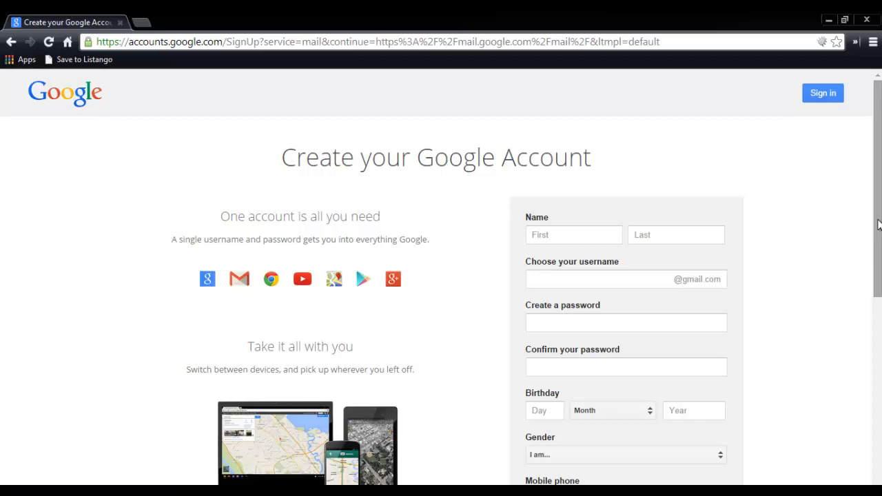
mouse_move(815, 141)
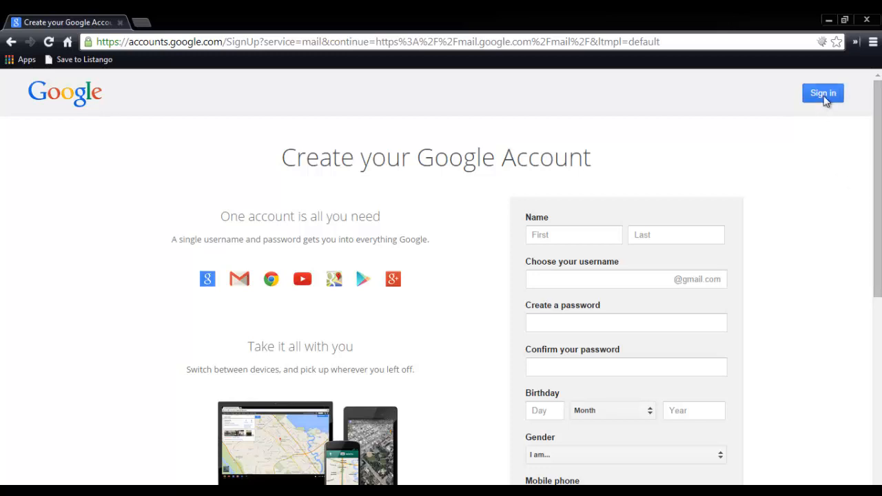
click(822, 93)
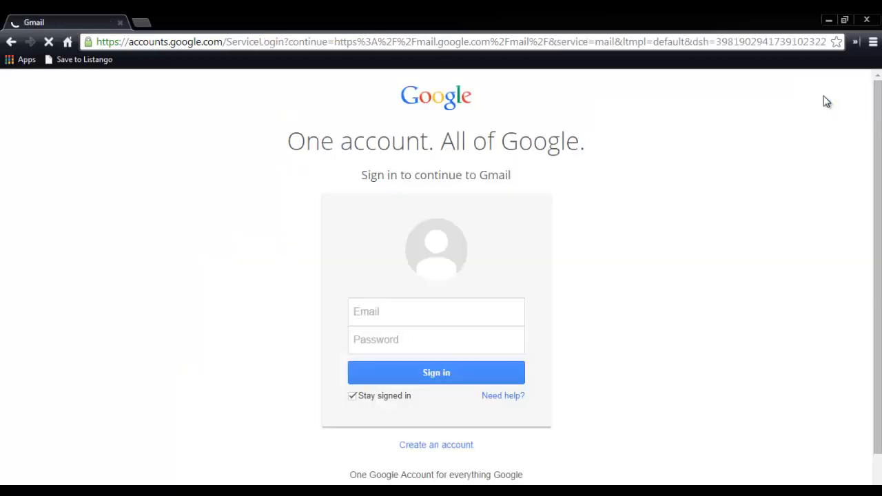
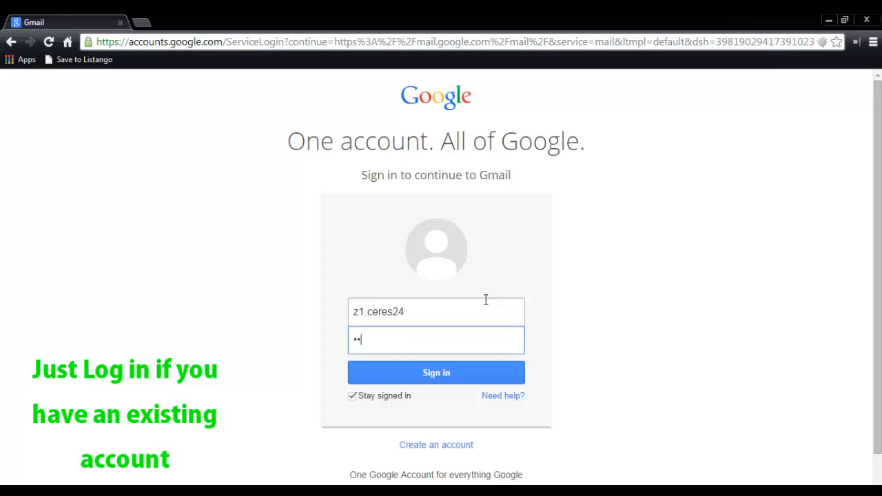
text(password)
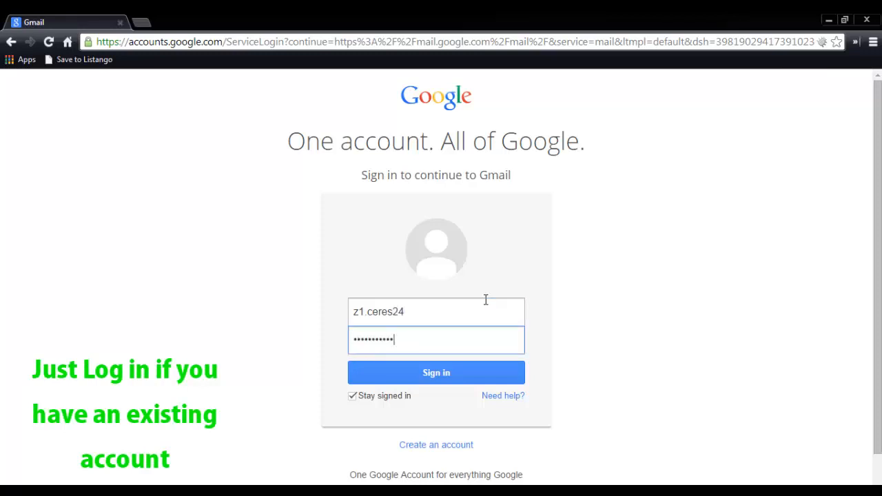
click(435, 372)
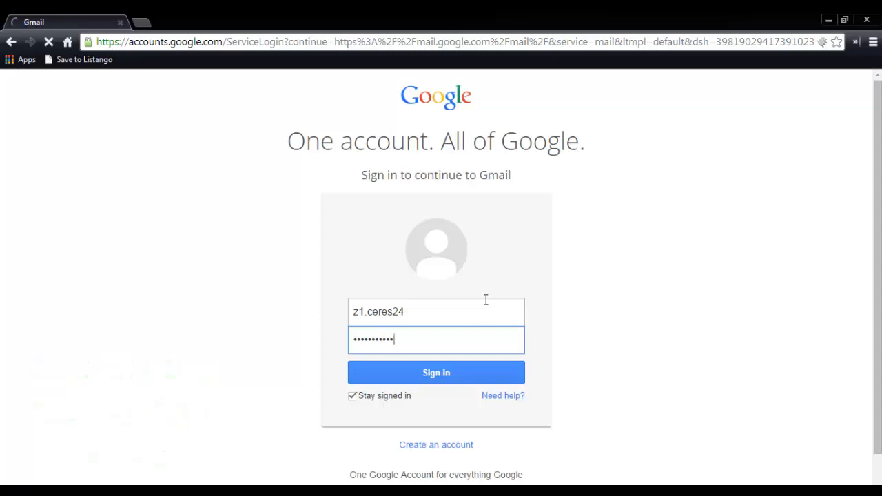
click(435, 372)
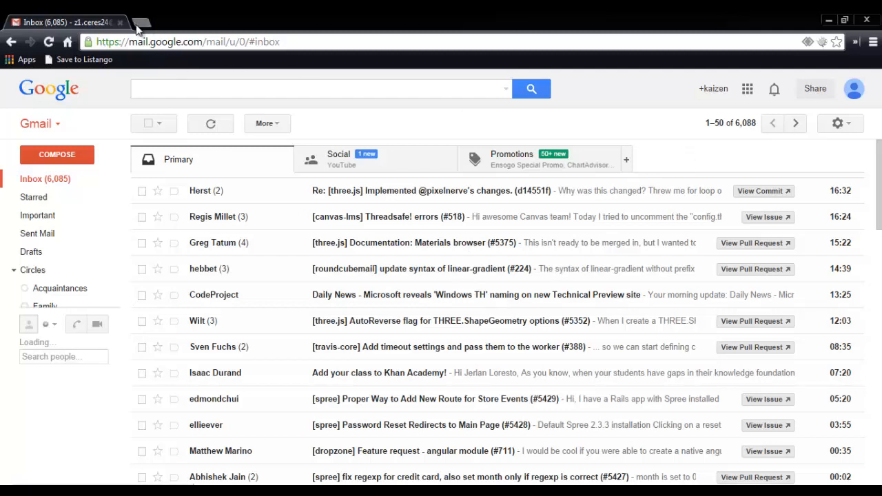
Step: Open a new browser tab and go to codeanywhere.com
click(138, 22)
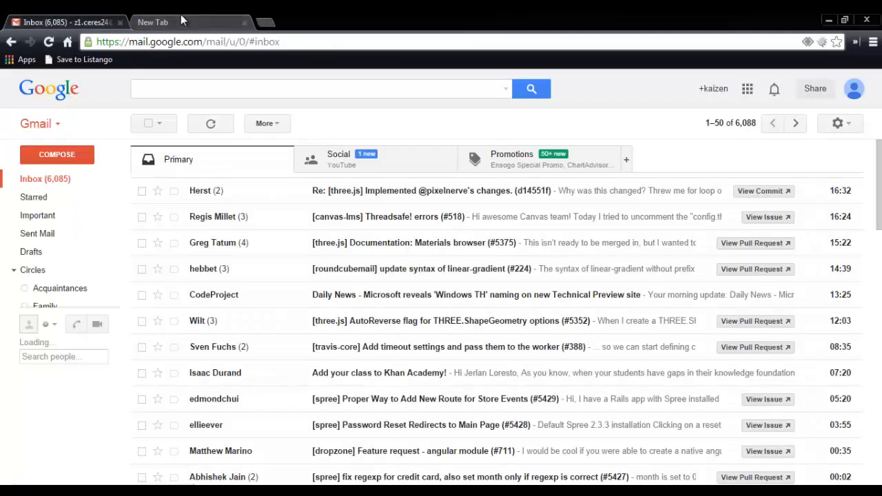
click(152, 22)
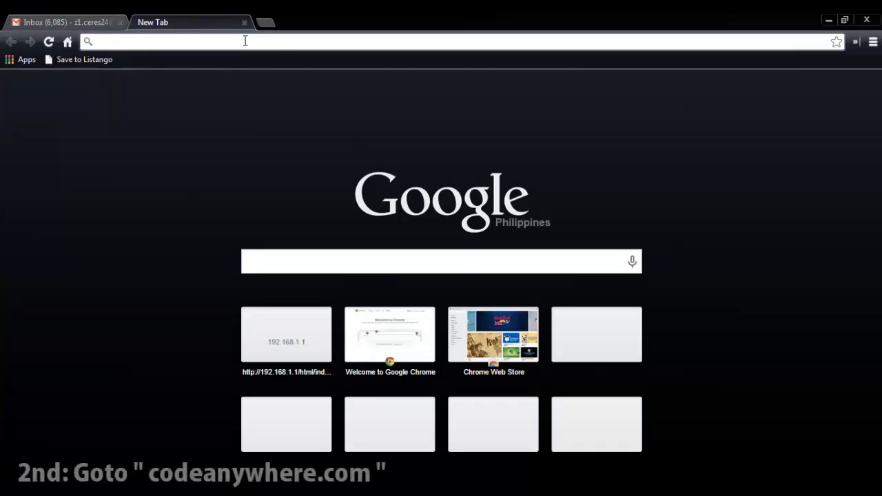
text(codeanywhere.com)
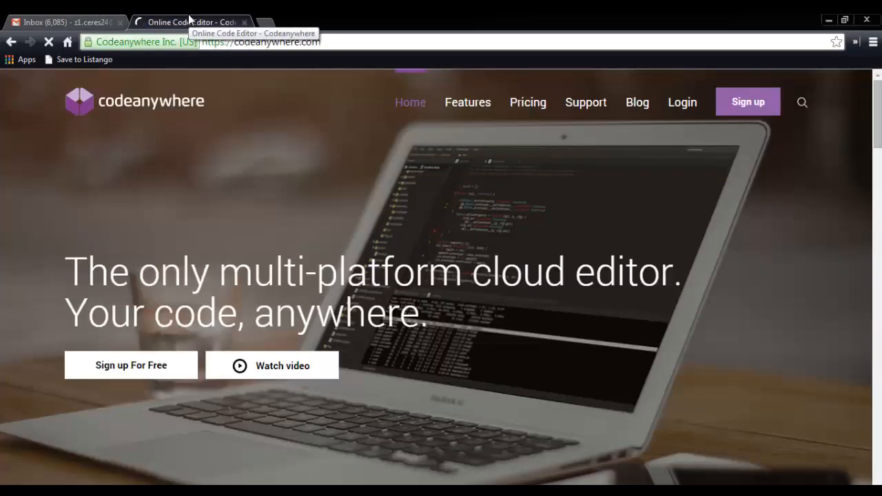
Step: Open Codeanywhere's login panel and choose sign-in with Google
click(62, 22)
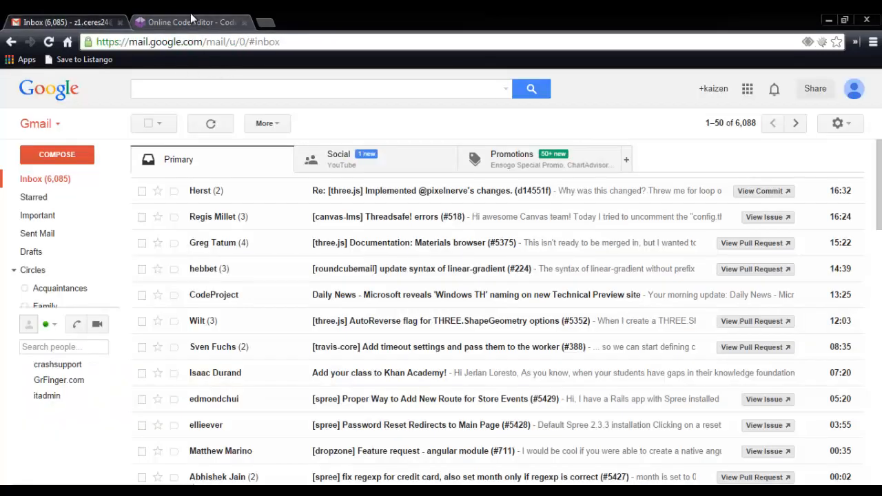
click(190, 22)
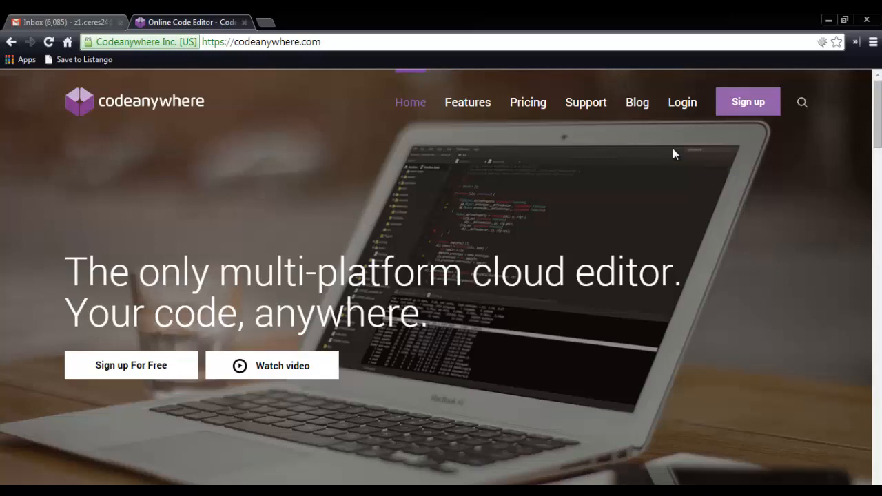
click(681, 101)
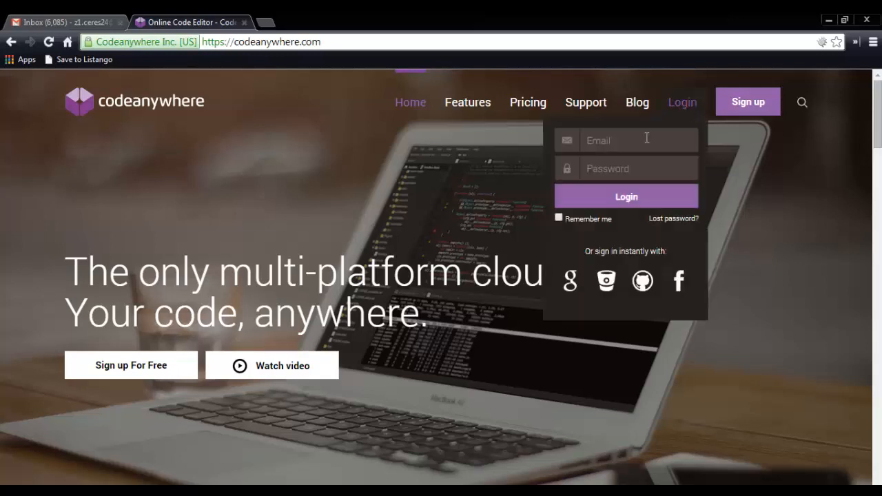
mouse_move(679, 264)
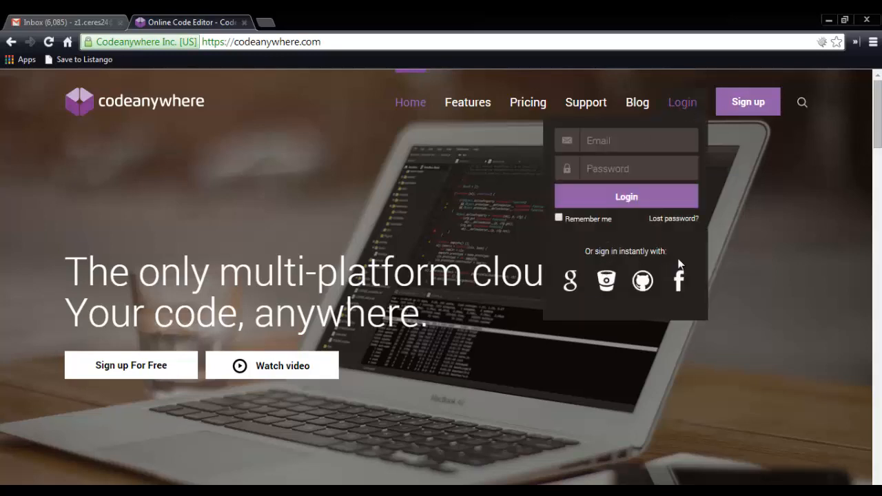
mouse_move(570, 280)
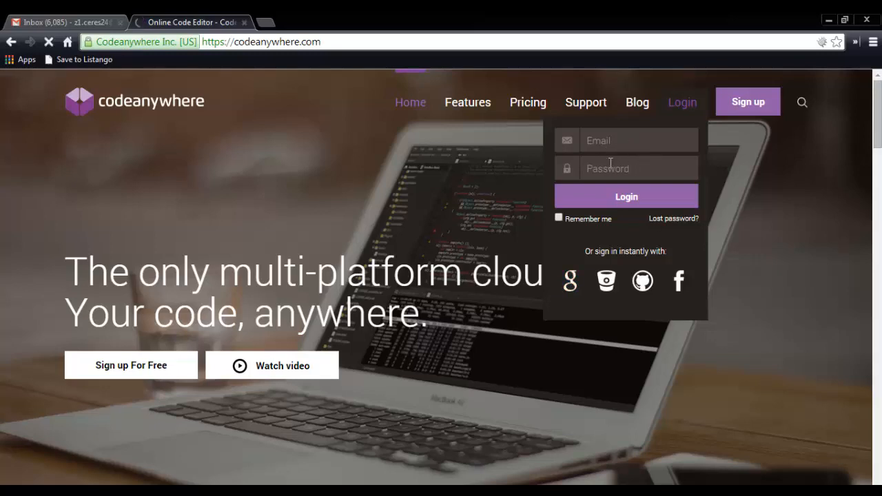
click(570, 280)
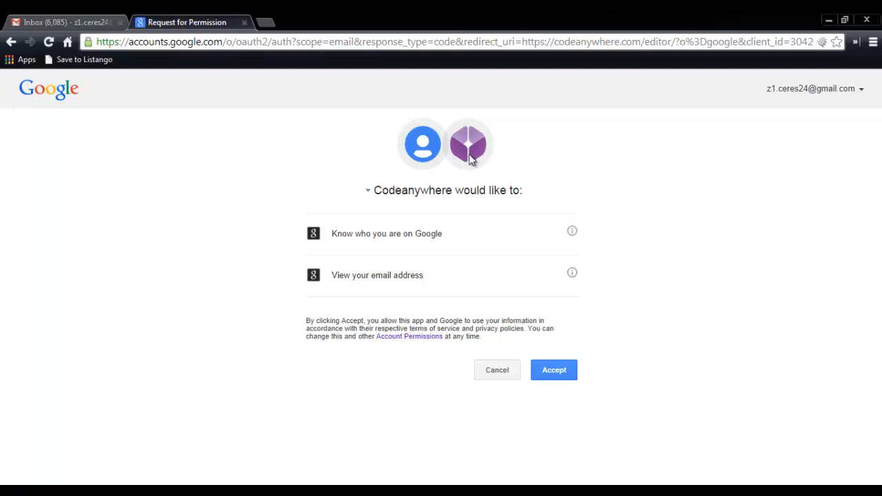
mouse_move(498, 152)
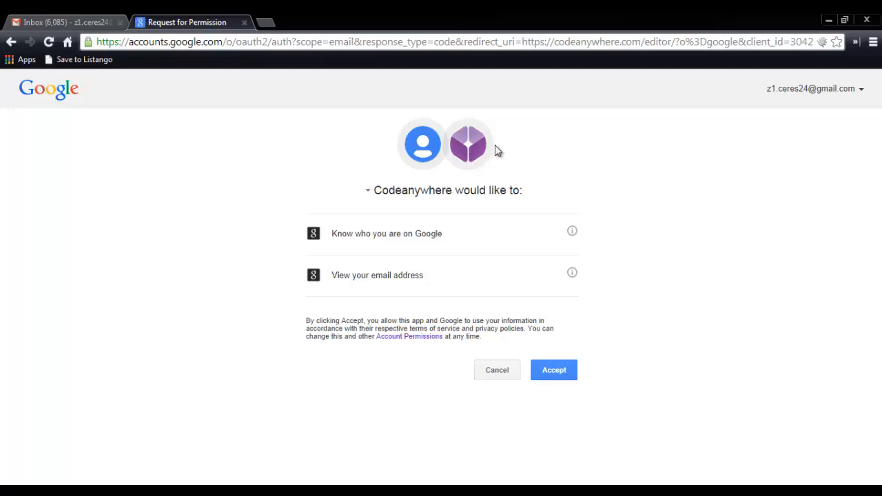
mouse_move(390, 202)
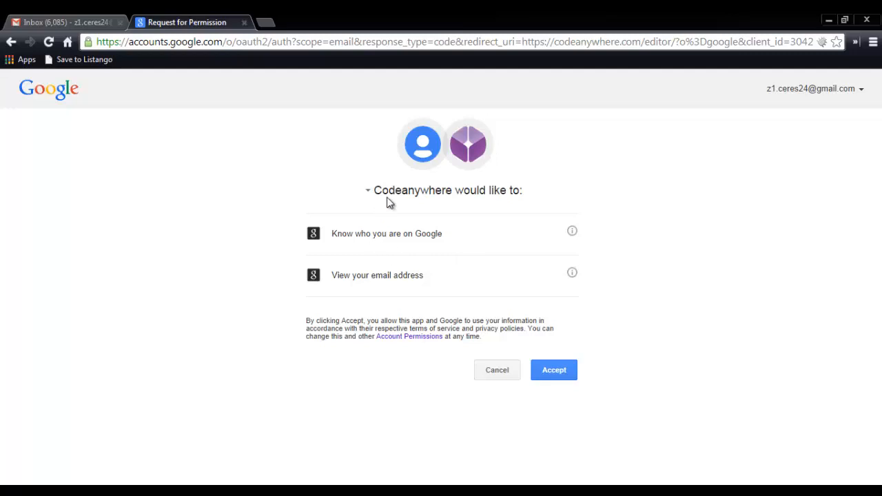
mouse_move(358, 237)
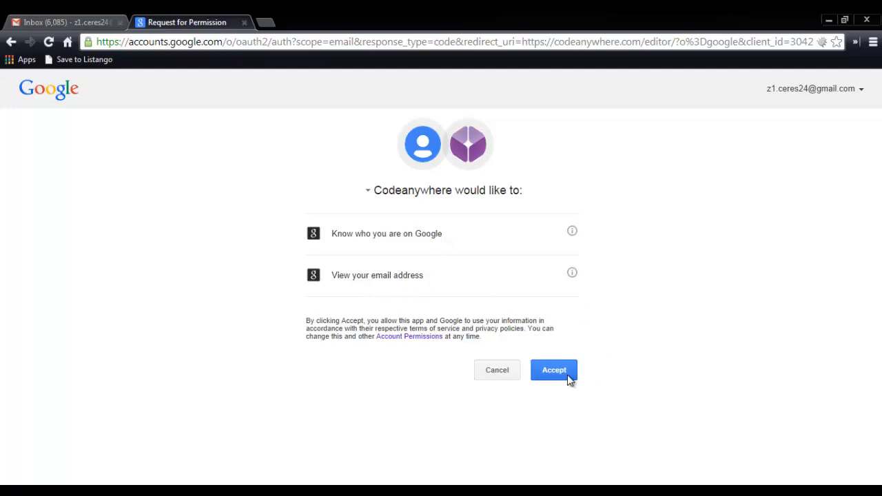
Step: Accept Google's request to share identity and email address with Codeanywhere
click(554, 370)
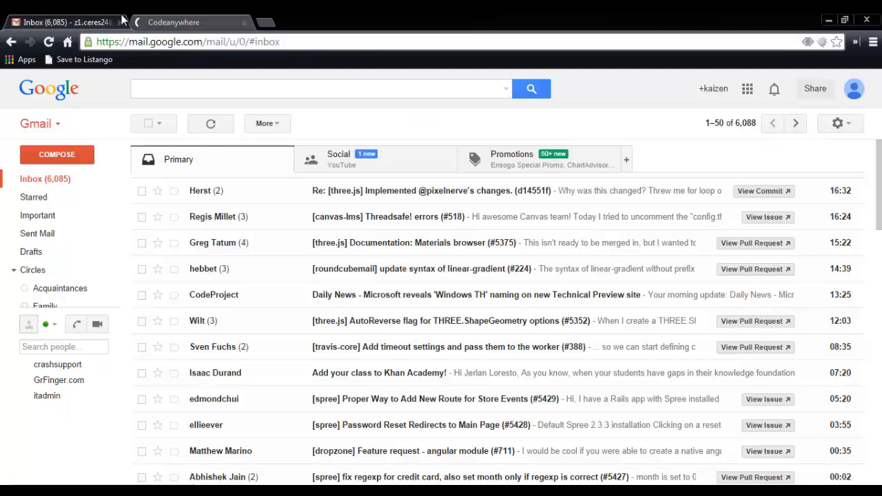
Step: Return to the Codeanywhere tab and let the Sandbox Basic editor load
click(173, 22)
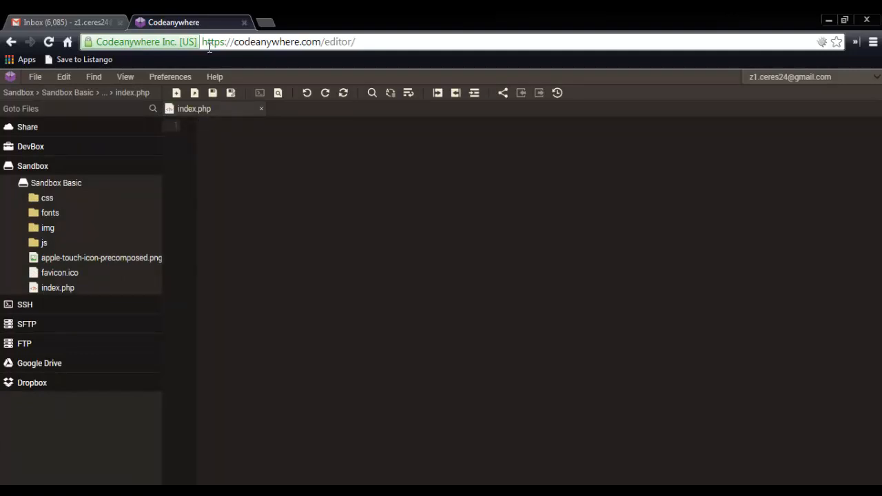
mouse_move(393, 191)
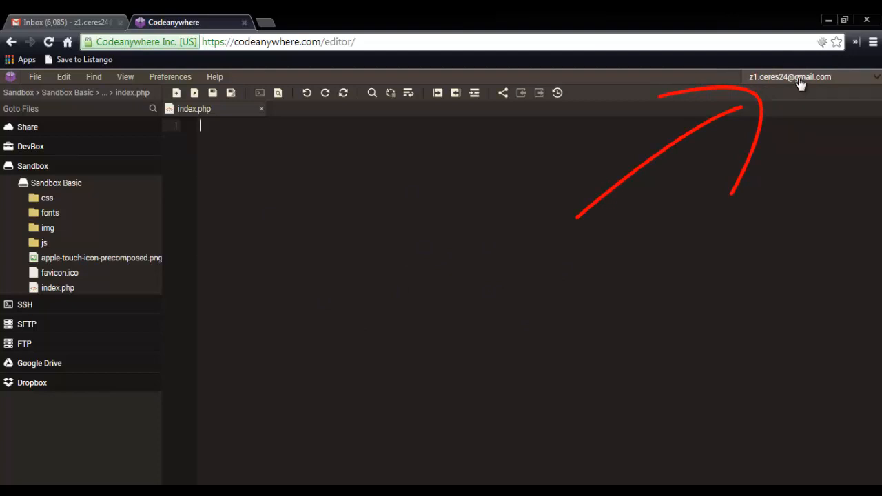
mouse_move(805, 84)
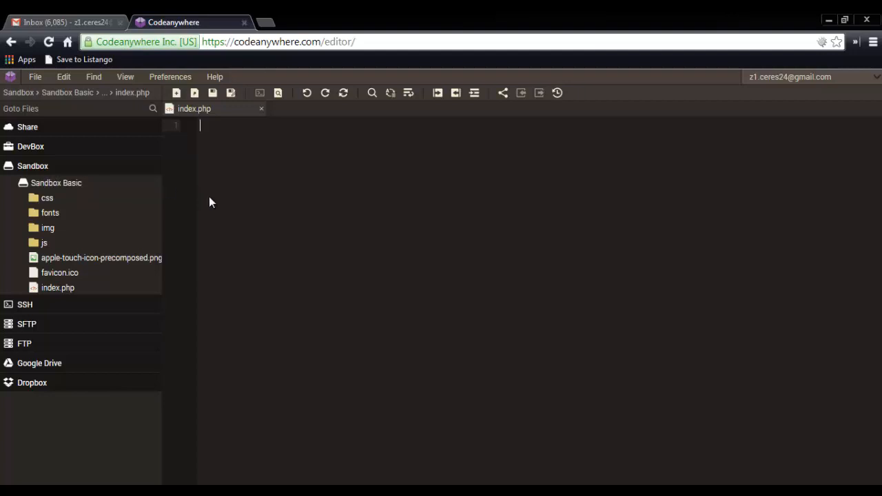
mouse_move(209, 200)
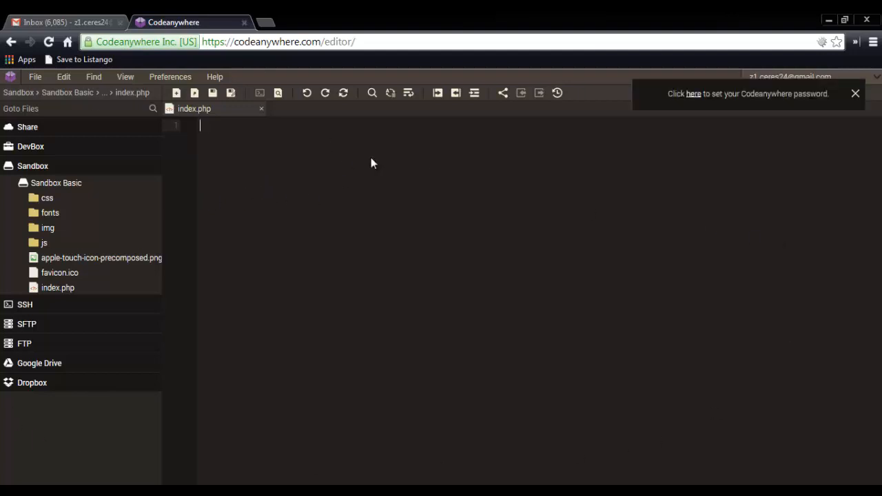
mouse_move(675, 247)
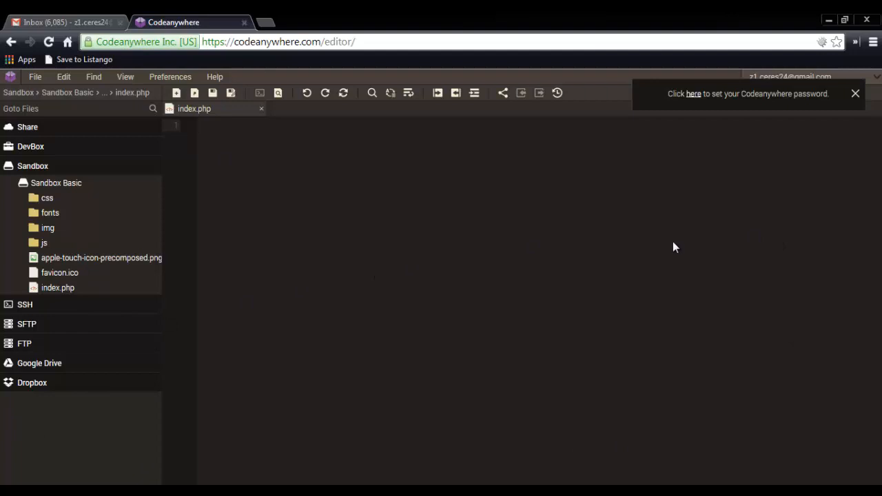
mouse_move(756, 92)
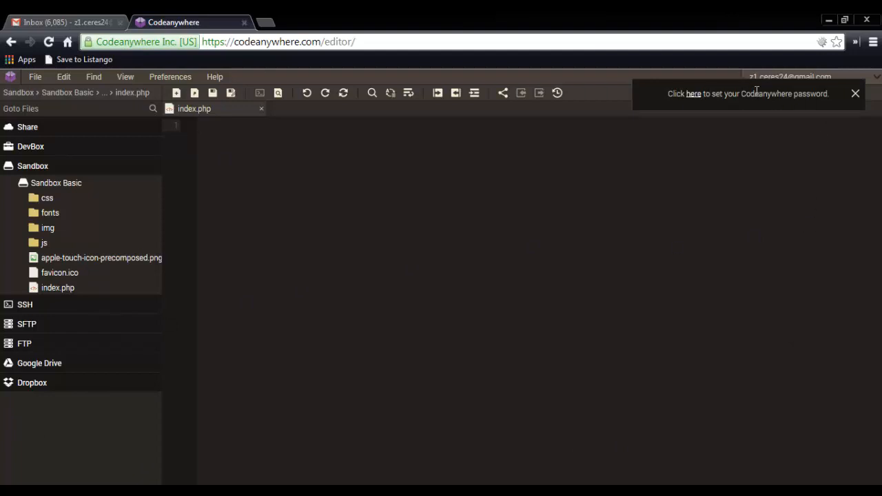
Step: Dismiss the password reminder and close the index.php file
click(855, 93)
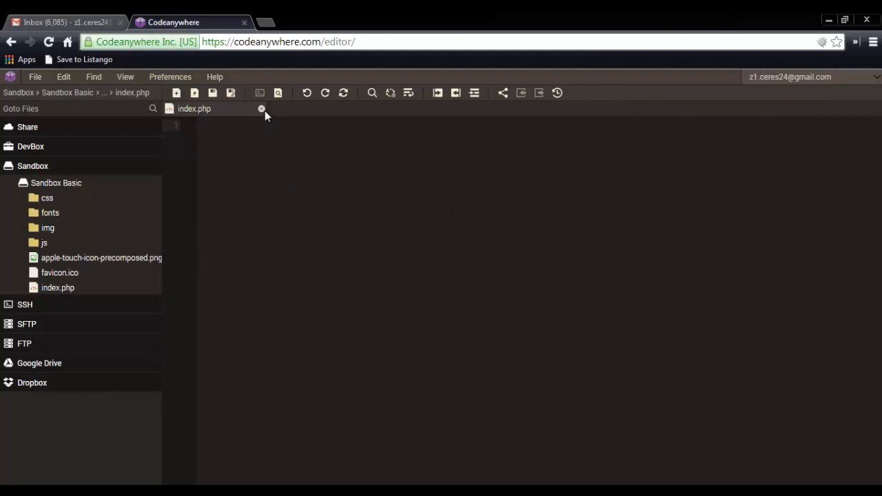
click(261, 108)
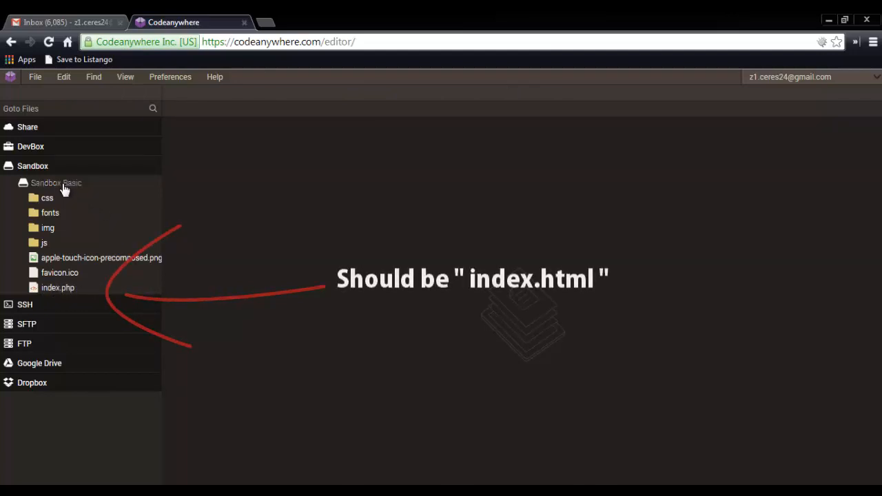
Step: Delete index.php and create a new file named index.html
right_click(57, 288)
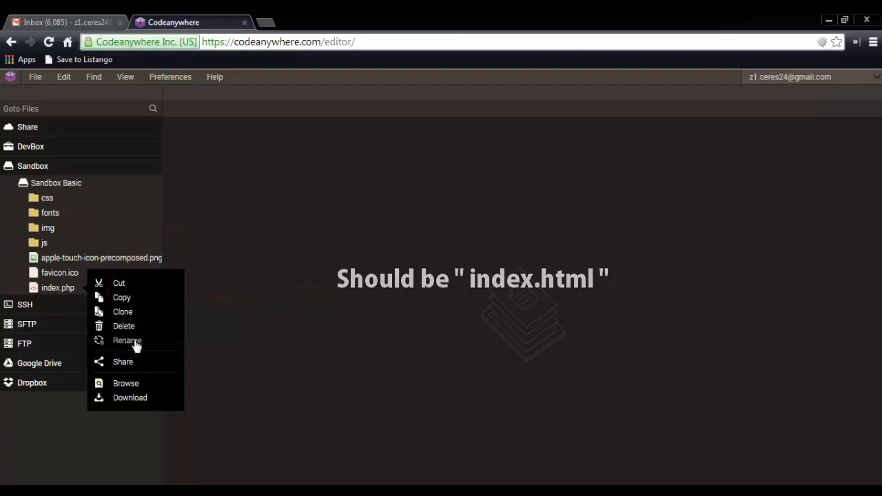
click(124, 326)
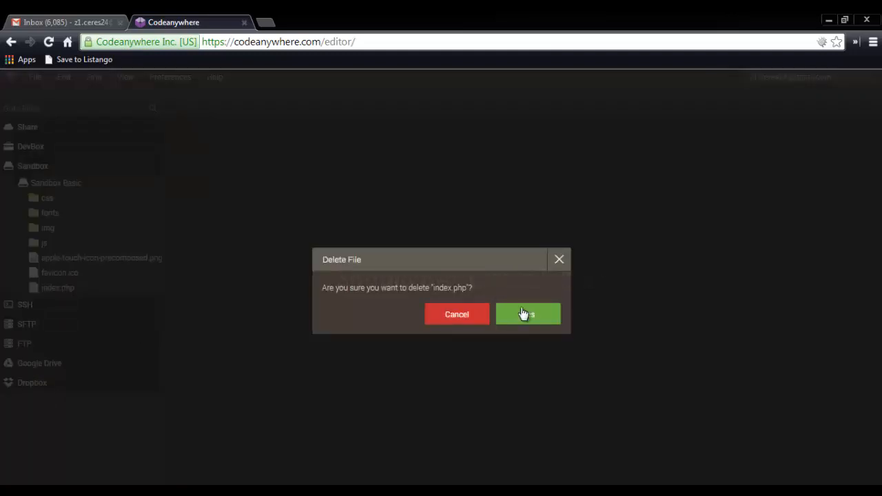
click(528, 314)
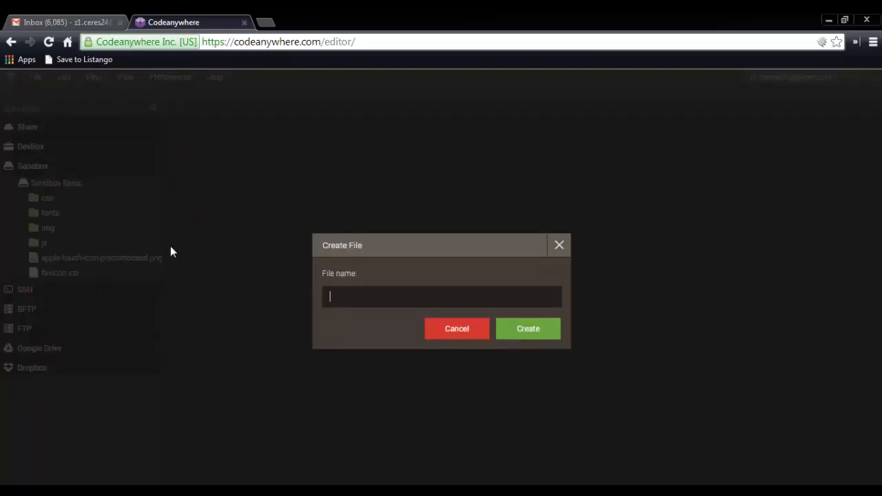
text(index.html)
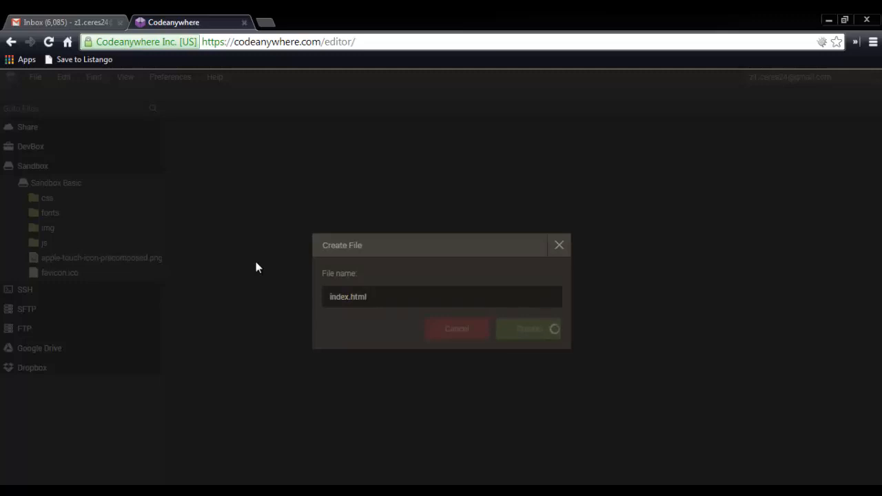
click(529, 328)
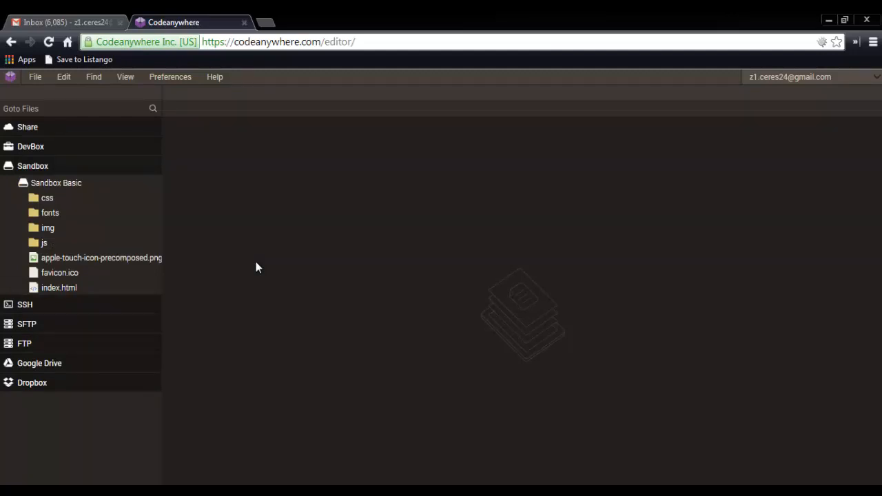
mouse_move(66, 301)
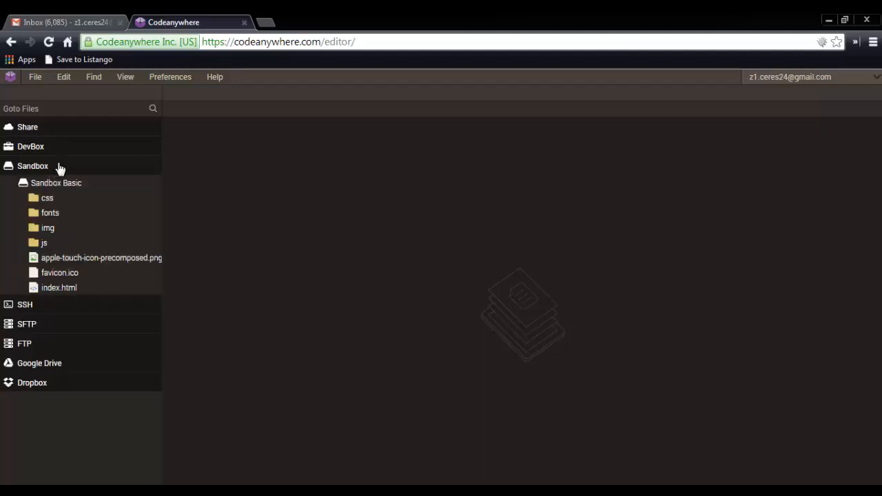
mouse_move(47, 198)
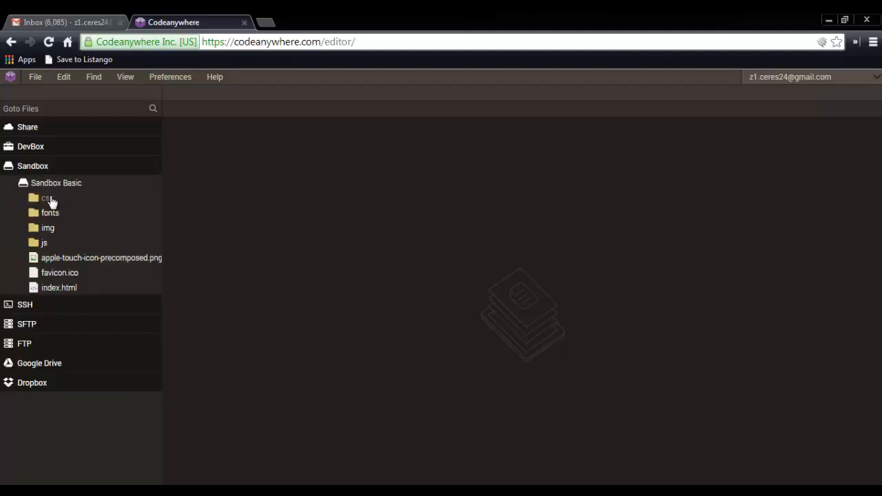
mouse_move(53, 220)
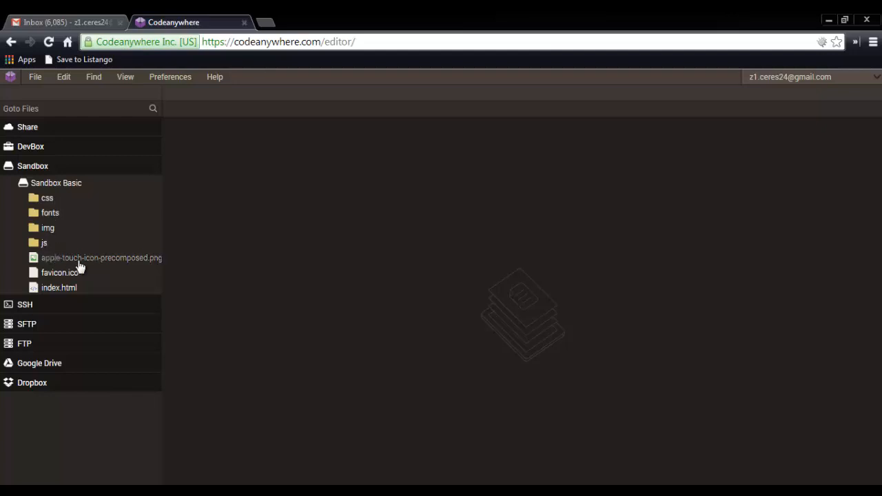
mouse_move(93, 277)
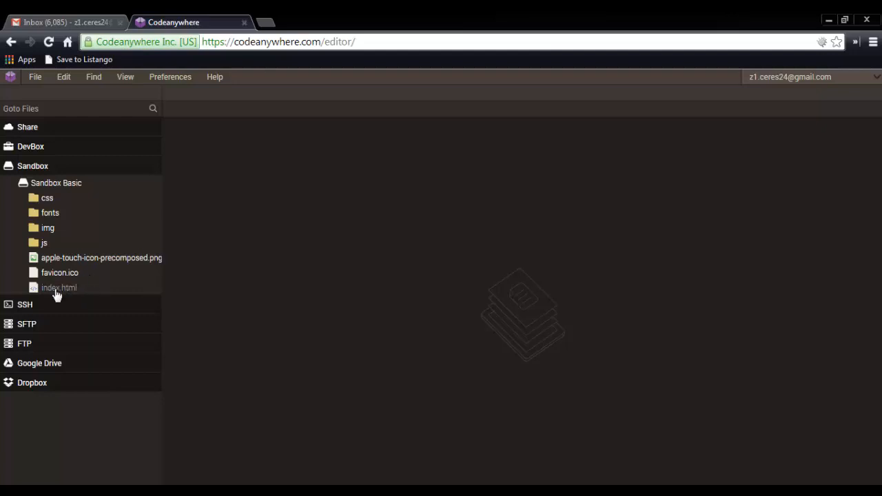
Step: Open the empty index.html, then delete it from the project
double_click(59, 287)
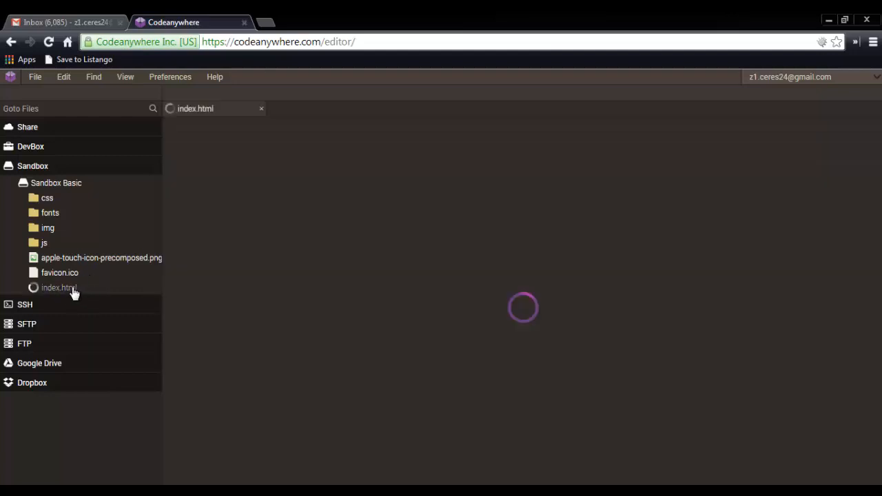
click(60, 287)
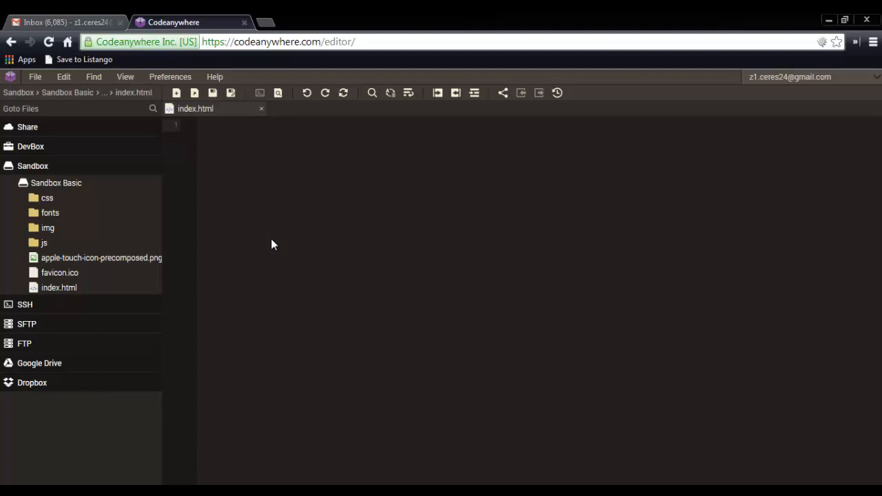
mouse_move(122, 301)
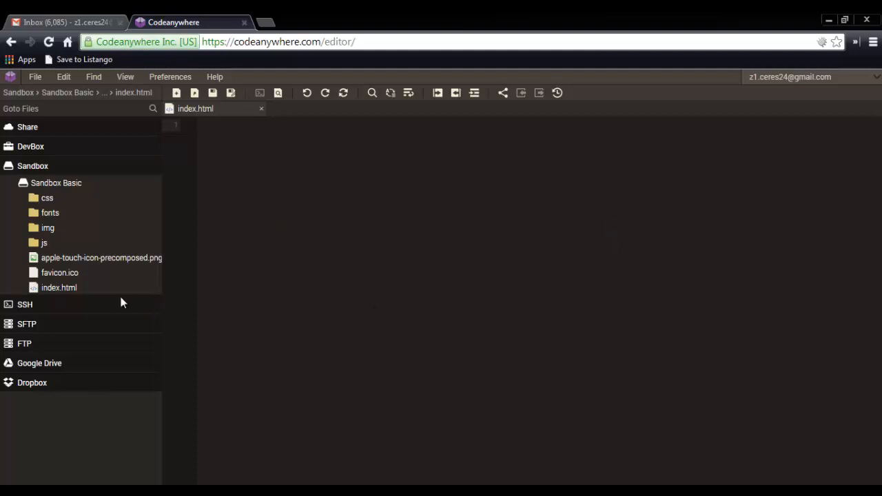
mouse_move(355, 205)
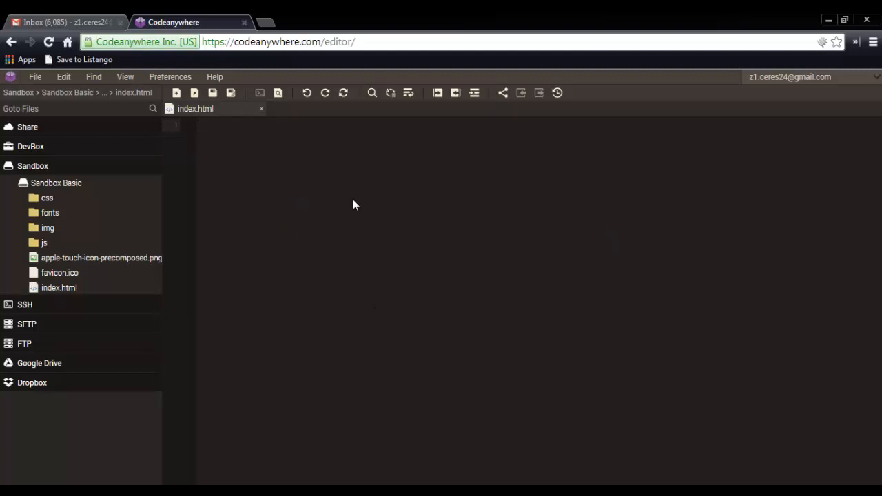
mouse_move(596, 174)
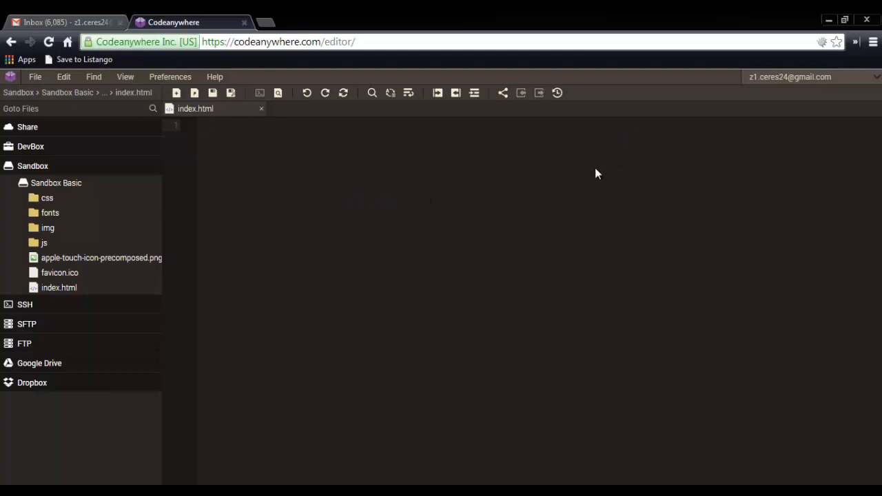
mouse_move(402, 272)
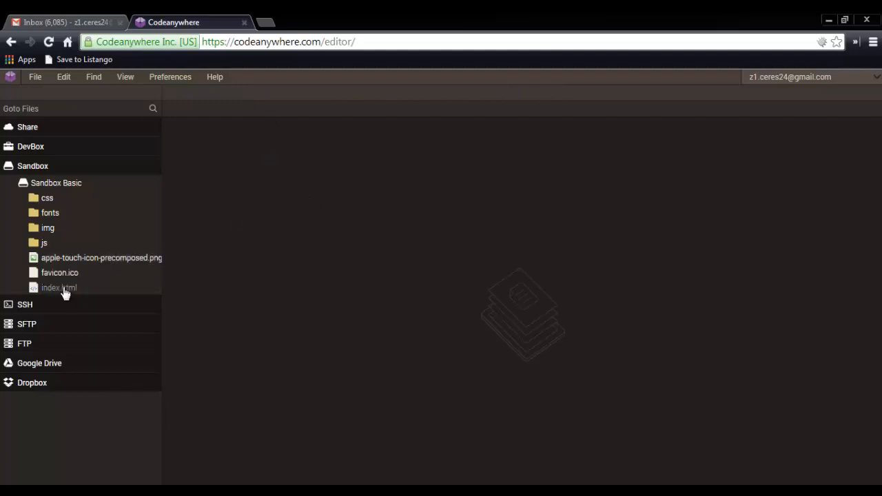
right_click(59, 287)
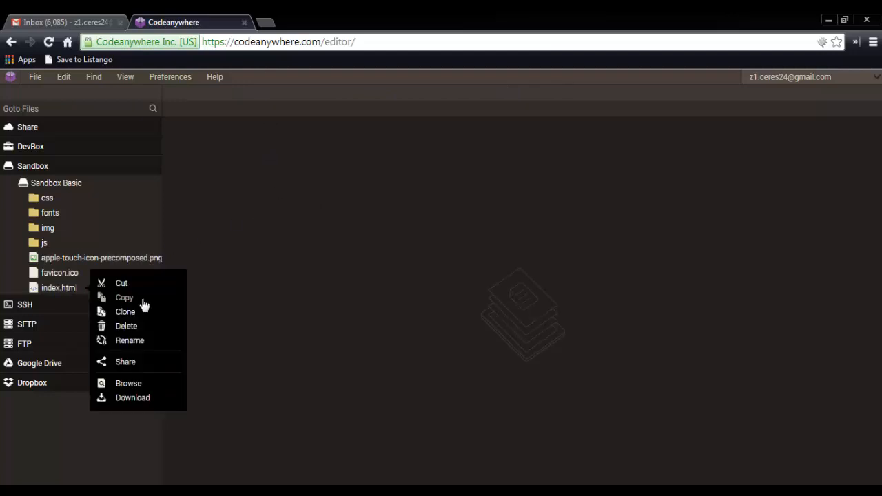
click(126, 325)
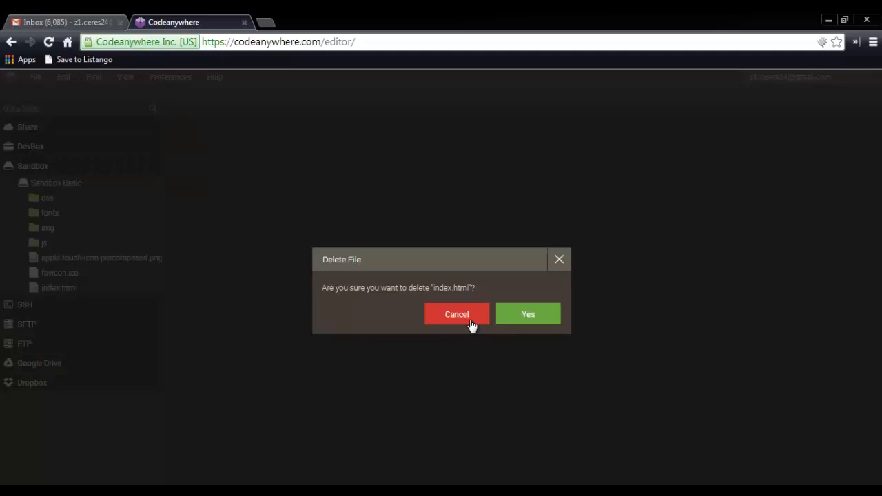
mouse_move(528, 314)
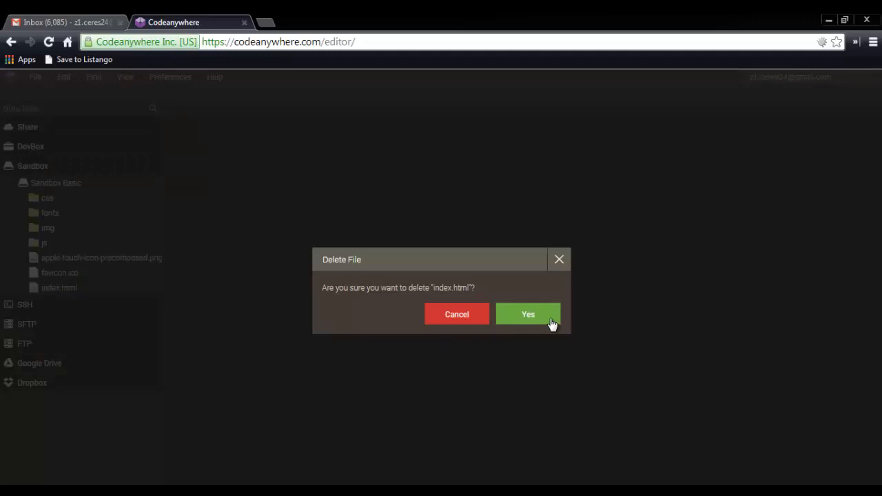
click(528, 314)
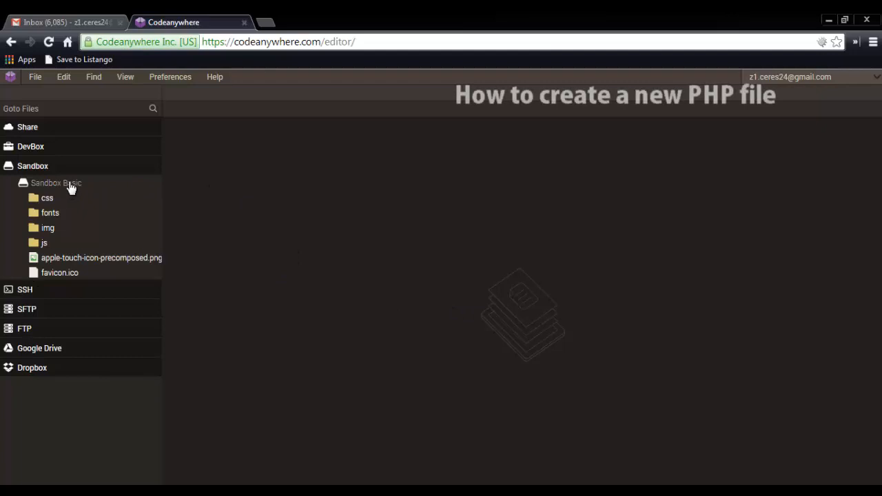
Step: Create a new file named index.php in the Sandbox Basic folder
right_click(56, 182)
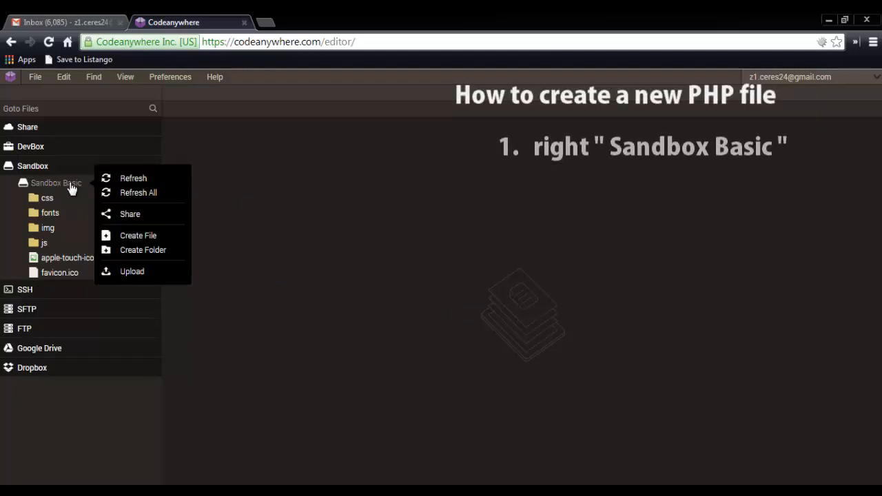
click(138, 235)
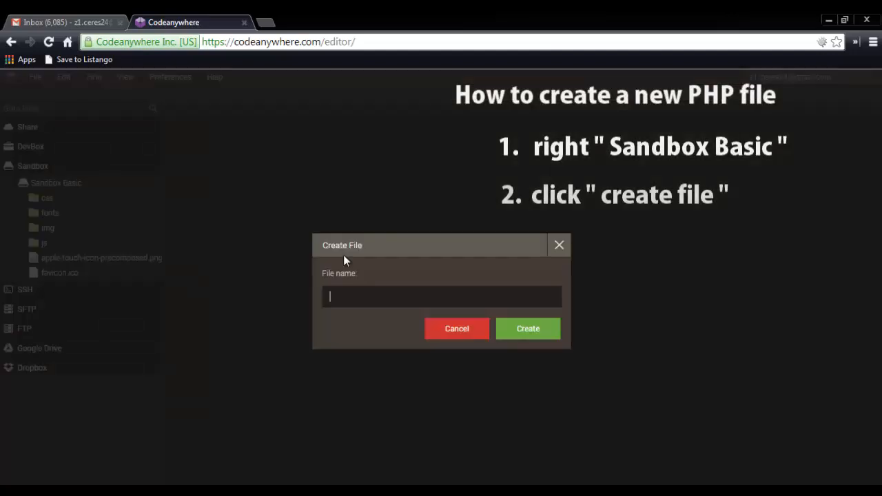
text(ind)
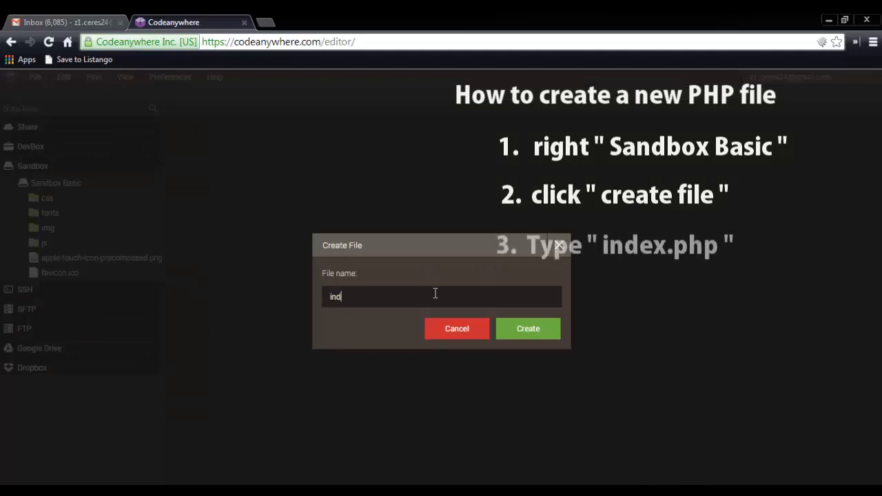
text(ex.php)
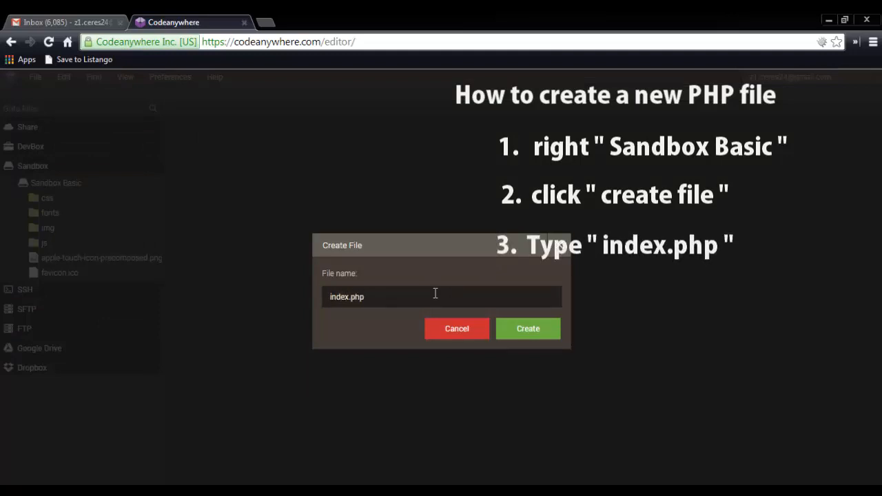
click(527, 329)
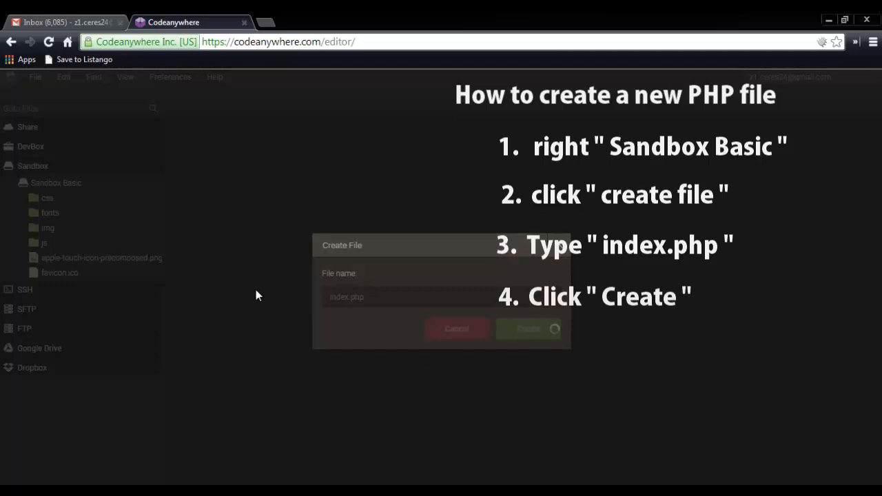
click(528, 329)
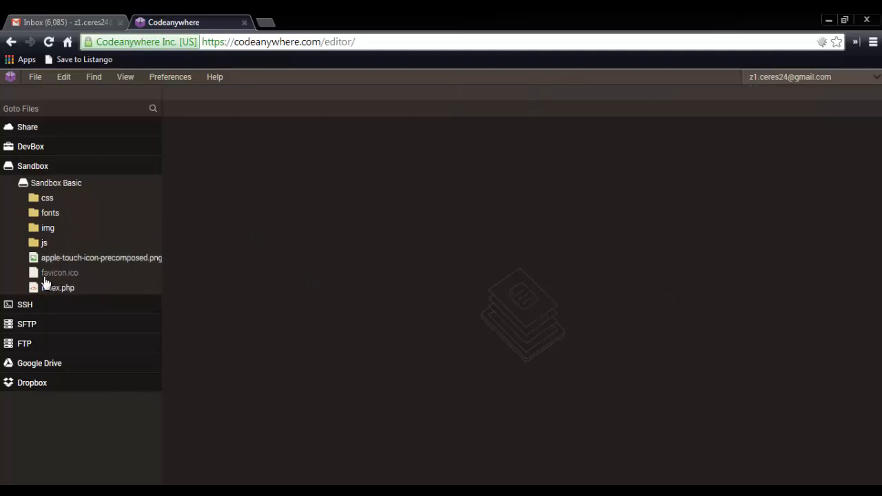
Step: Open the empty index.php from the file tree in the editor
double_click(58, 287)
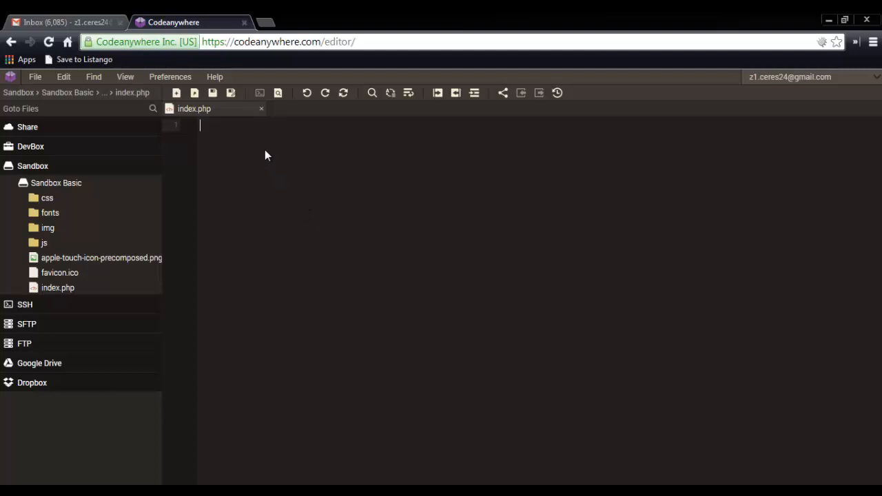
mouse_move(260, 167)
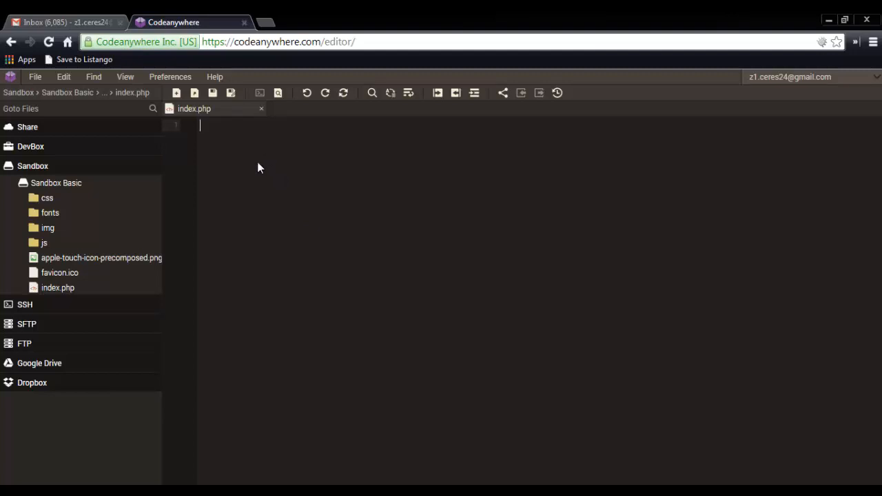
mouse_move(279, 174)
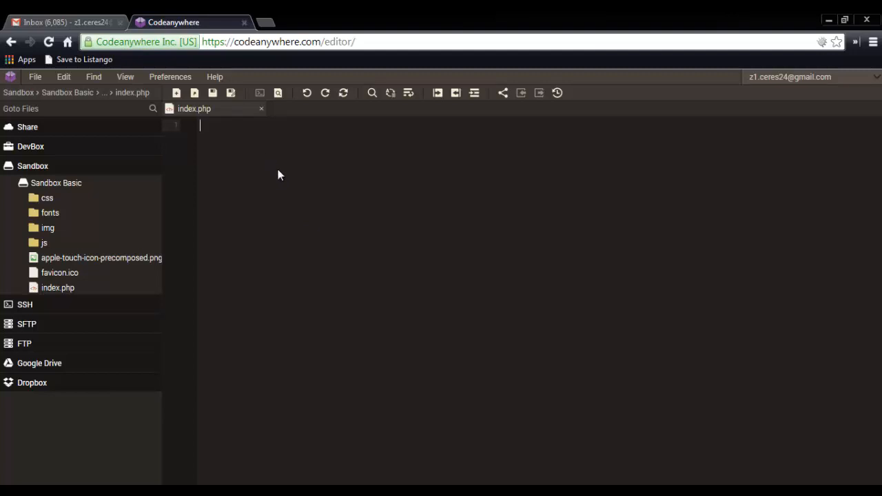
mouse_move(217, 205)
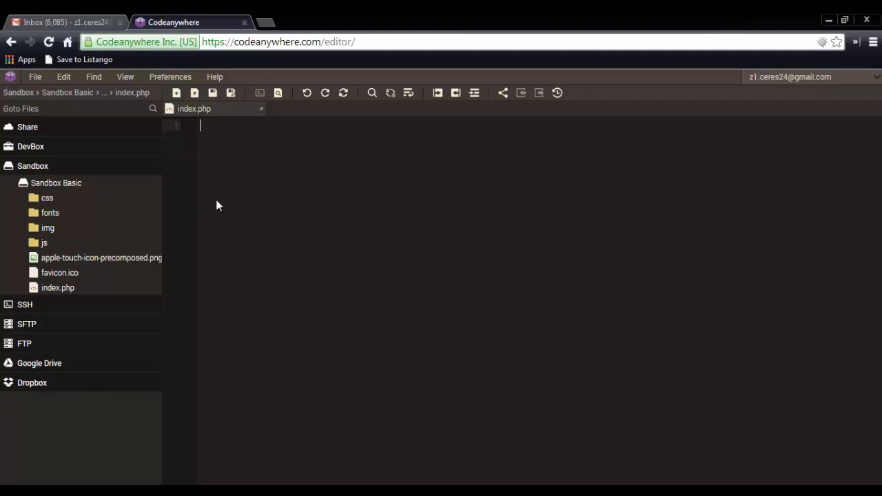
mouse_move(269, 172)
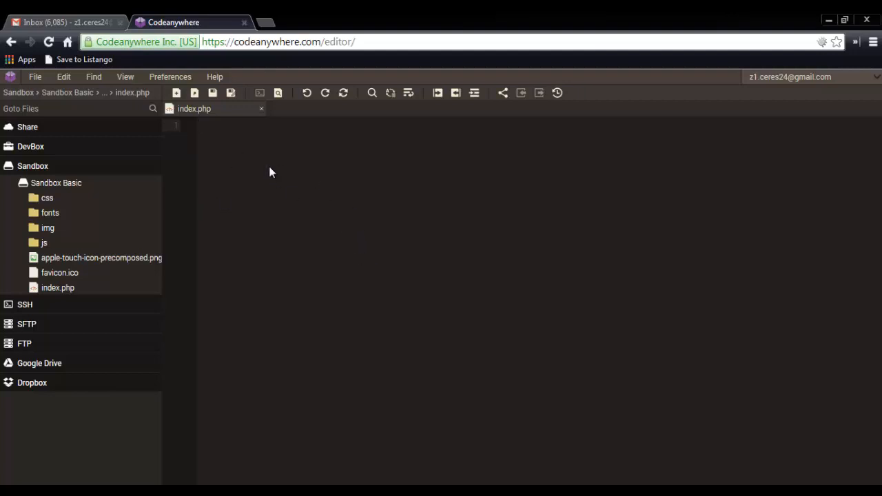
mouse_move(271, 141)
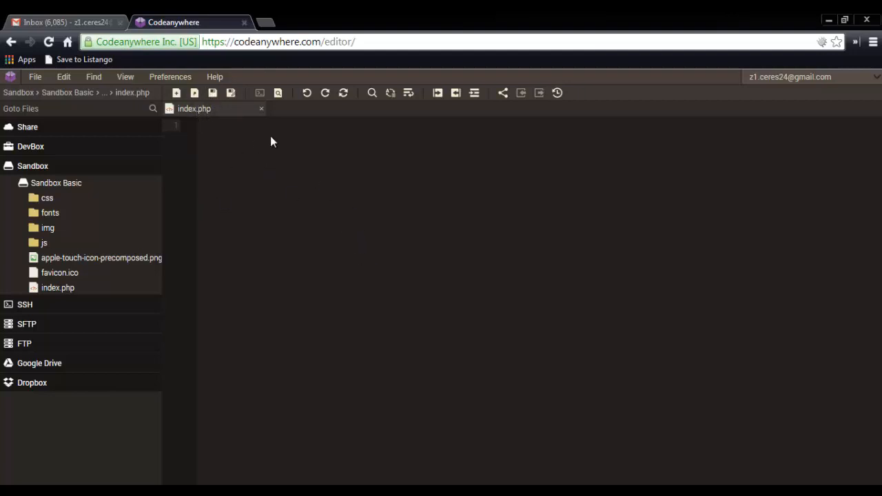
mouse_move(312, 172)
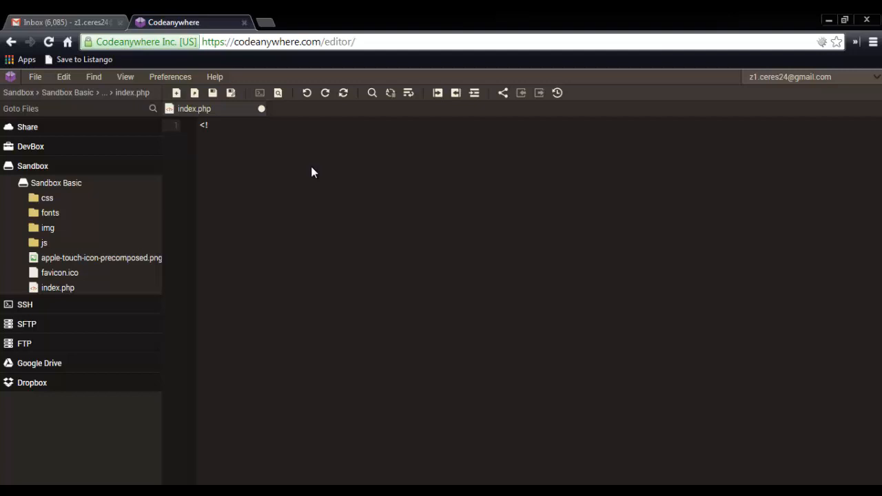
Step: Type the <!DOCTYPE html> declaration and the html and body tags
text(DOCTYPE)
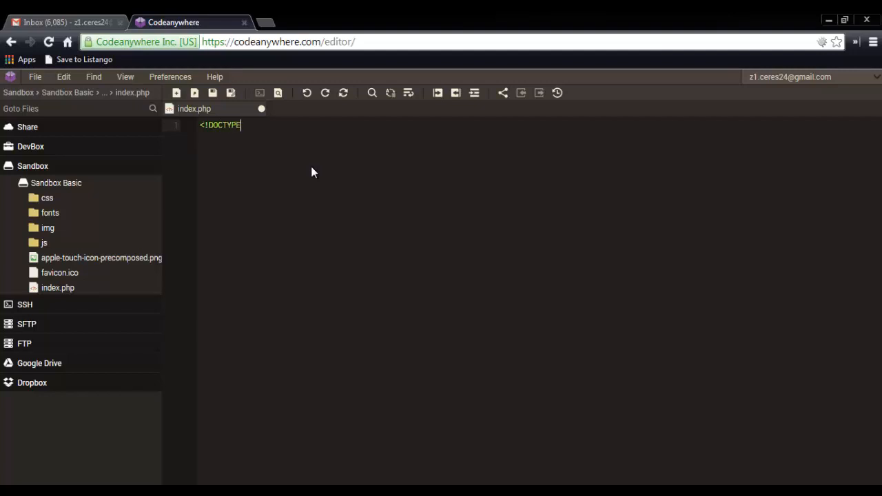
text(html>)
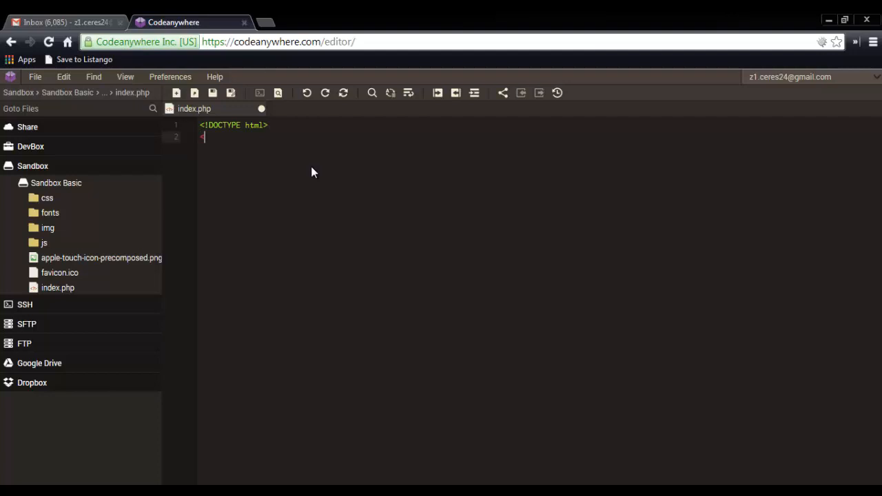
text(<html)
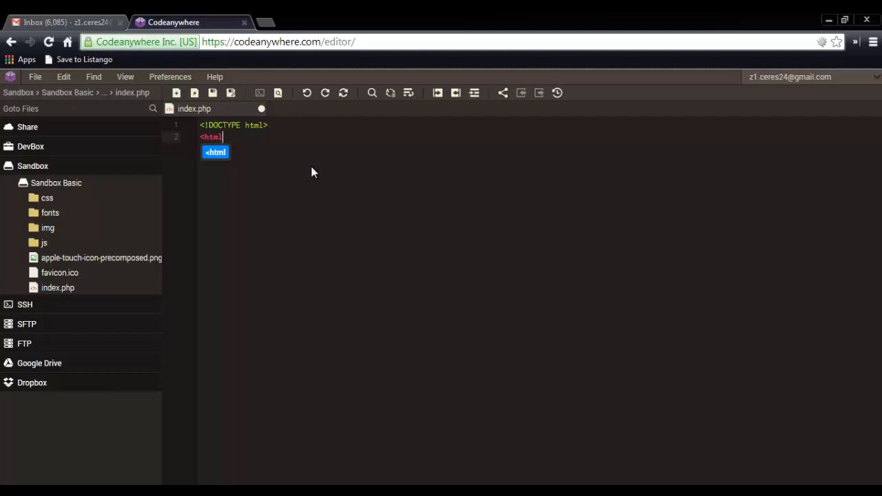
key(BackSpace)
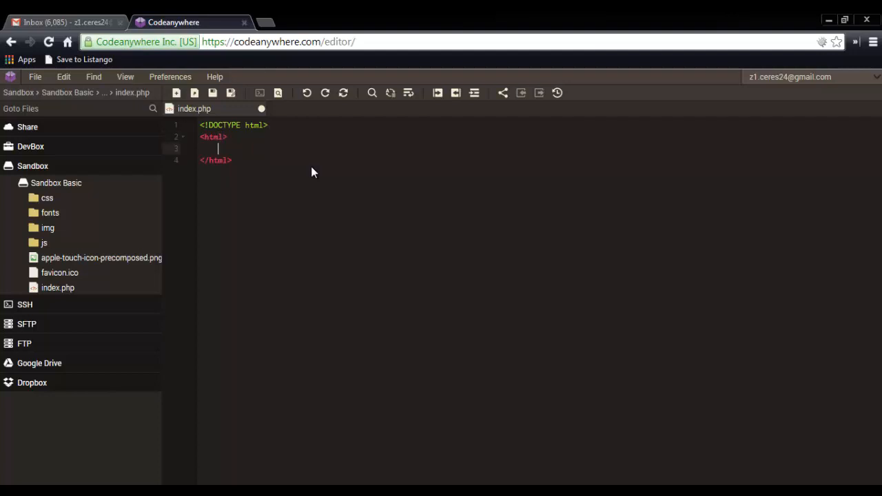
text(<)
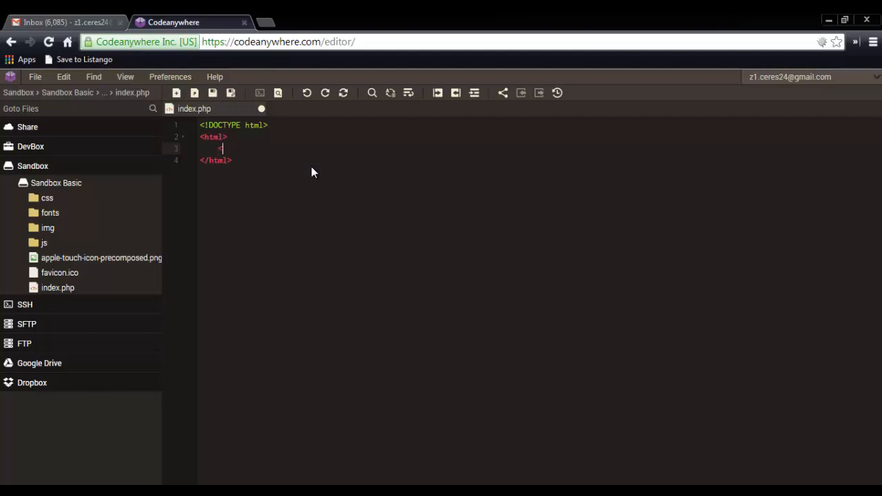
text(<body>)
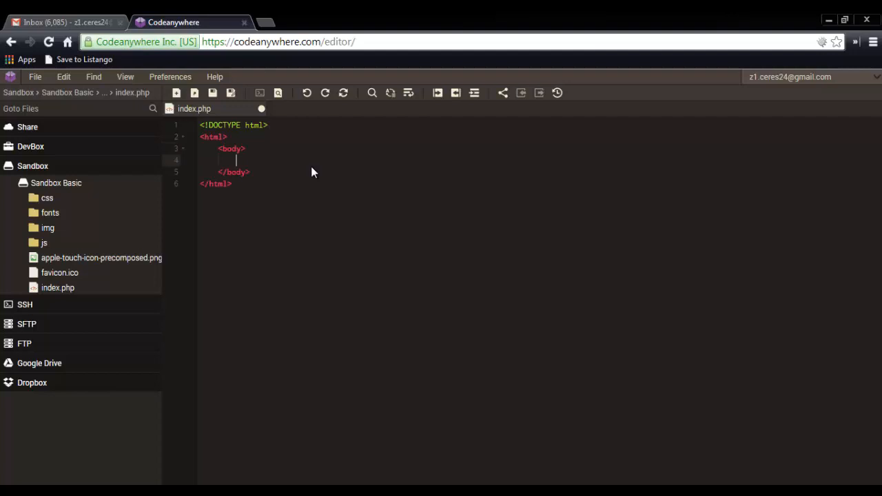
Step: Add an empty <?php ?> block inside the body and place the caret in it
text(<)
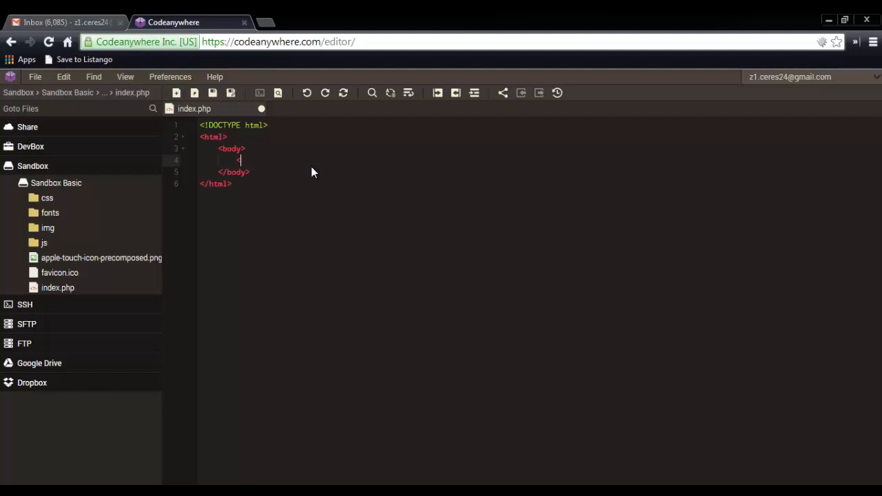
text(?php)
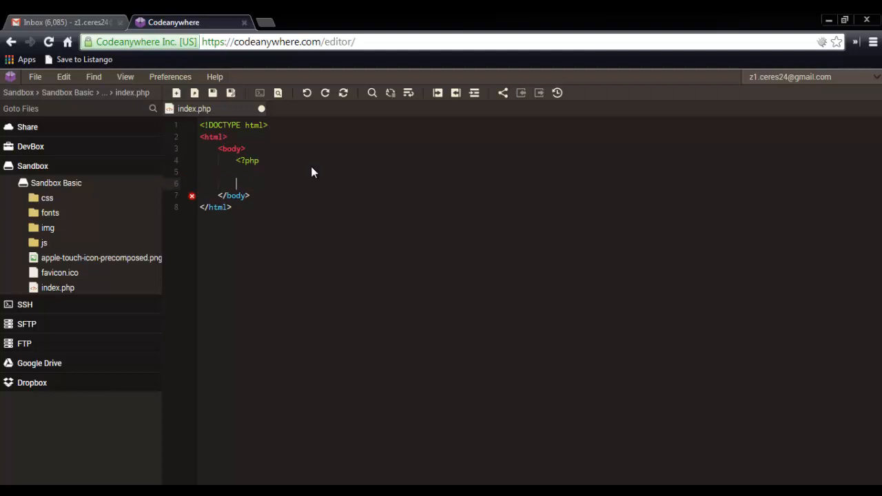
text(?>)
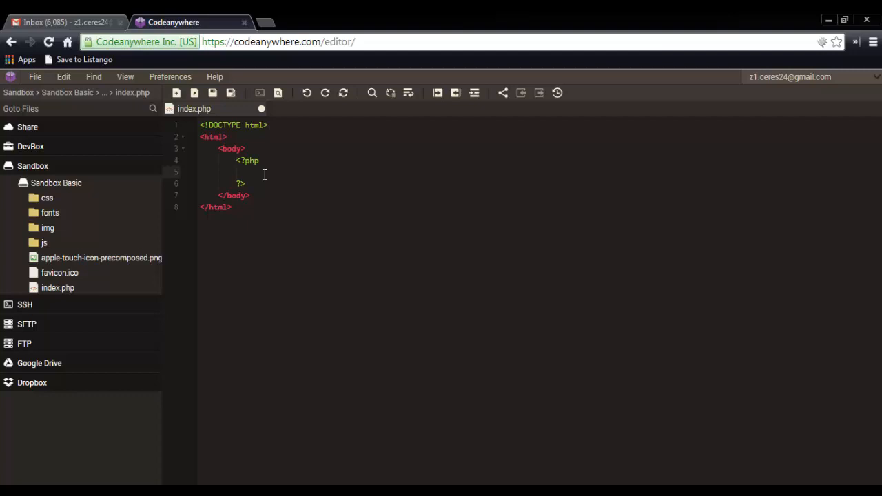
click(255, 172)
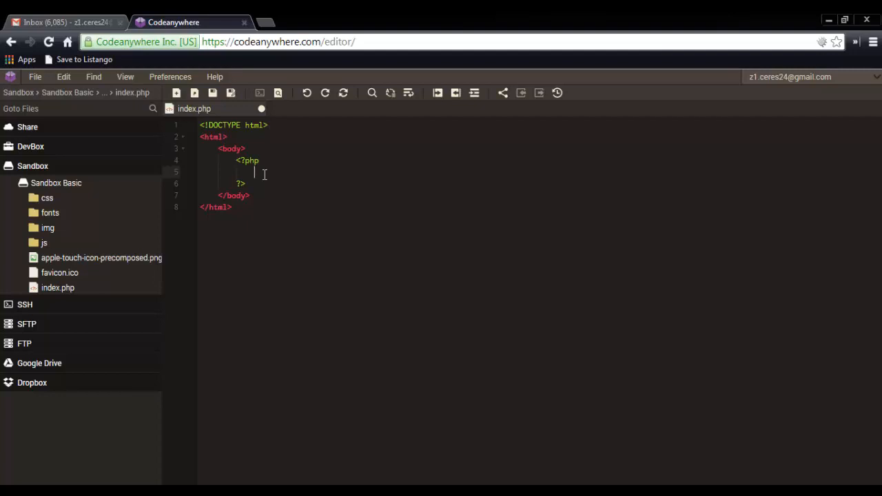
text(echo ")
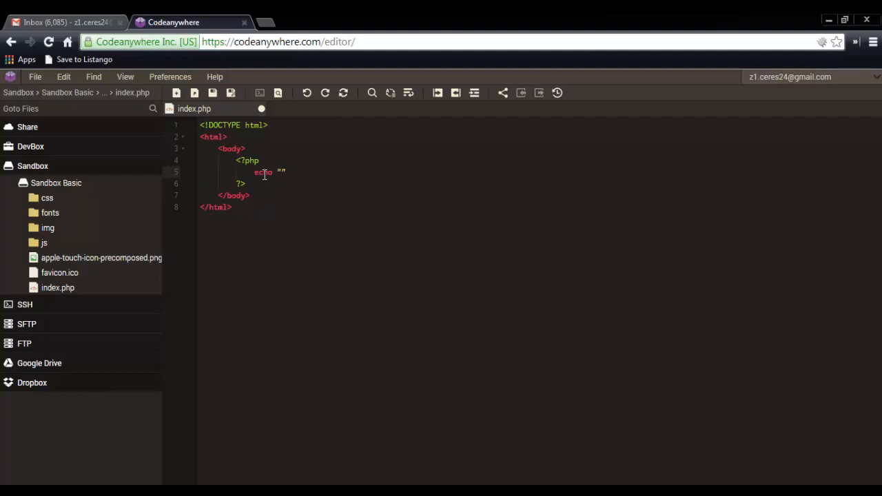
text(He)
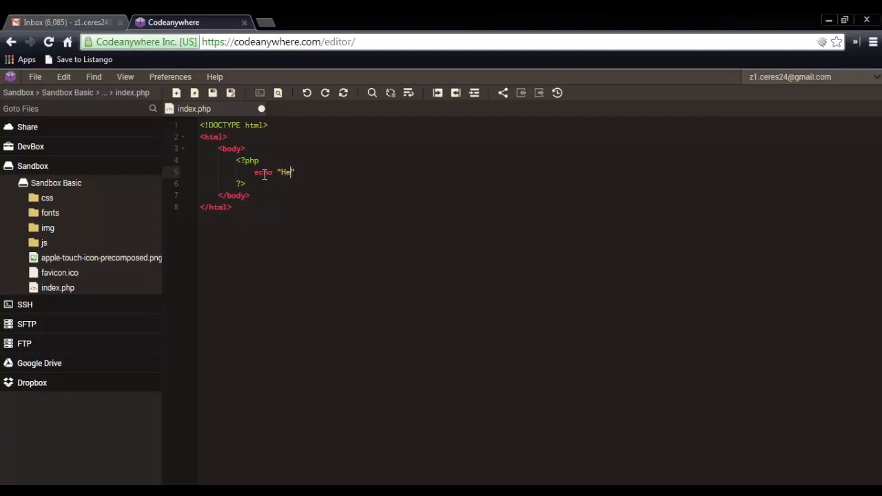
text(llo Wor)
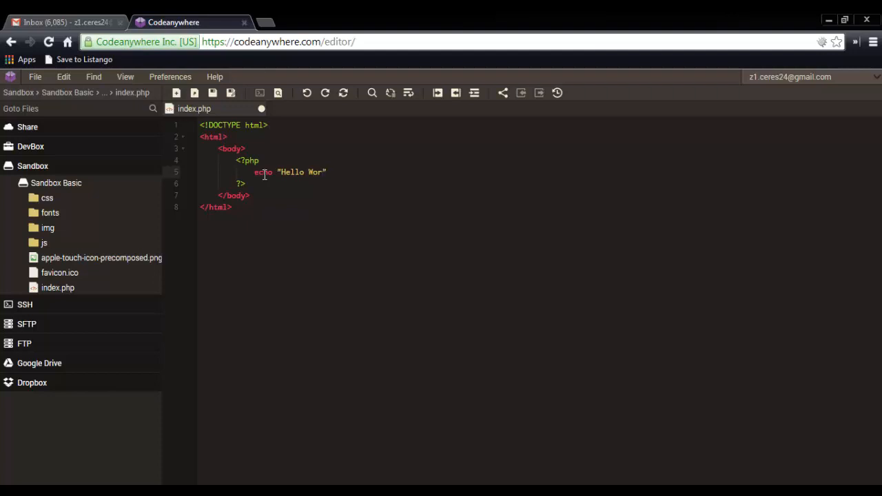
text(ld";)
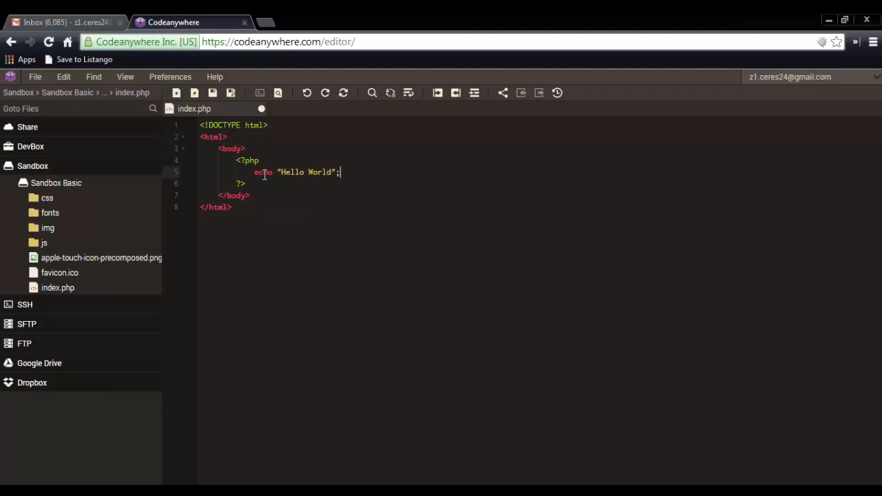
mouse_move(387, 170)
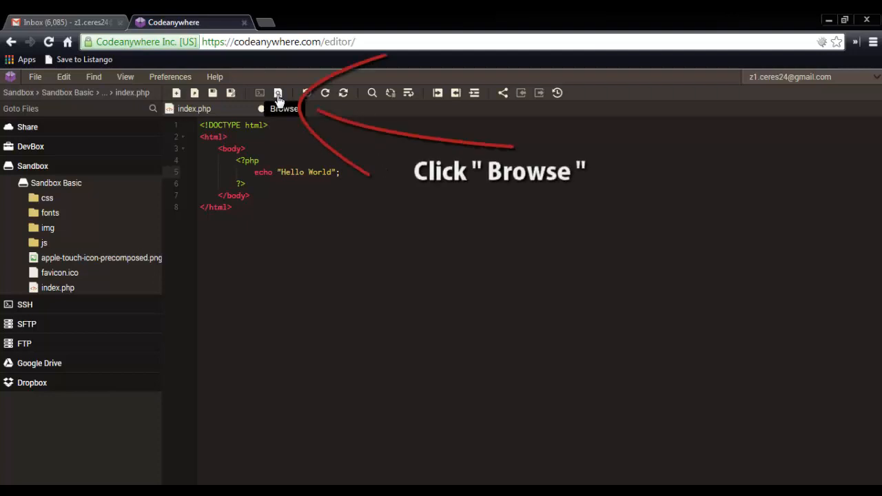
Step: Open the Browse preview of index.php beside the code, then return to the editor
click(278, 93)
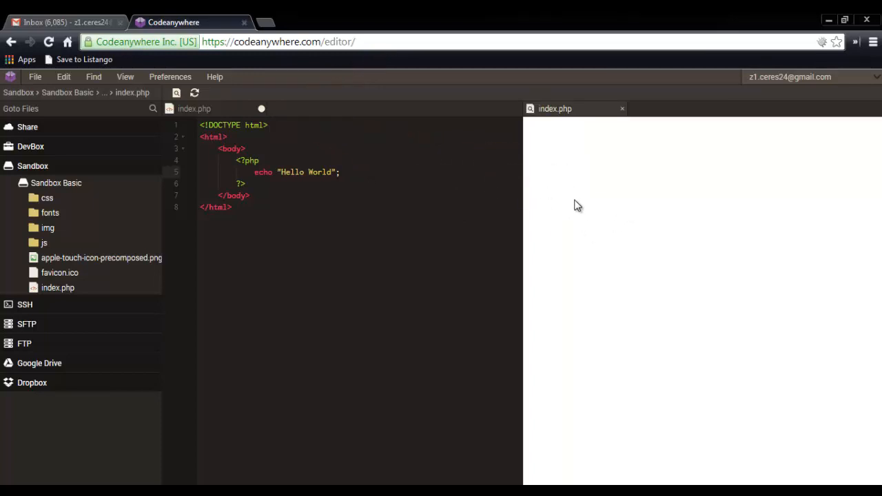
click(246, 183)
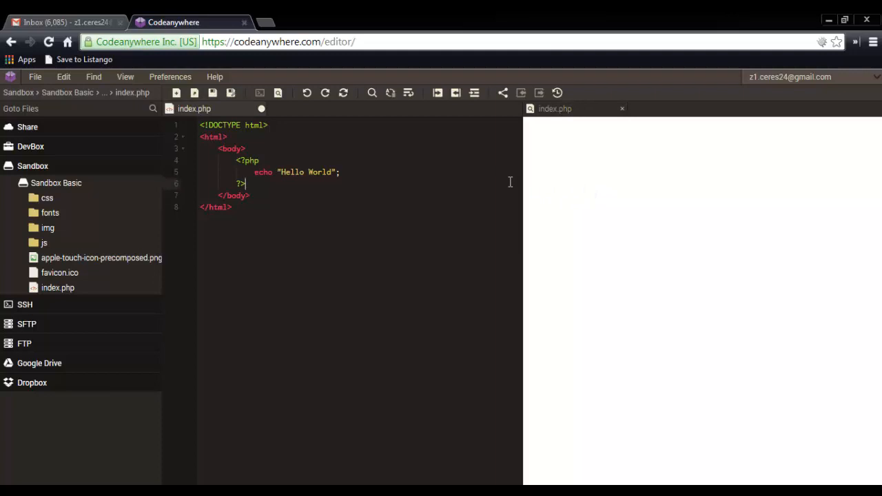
mouse_move(646, 193)
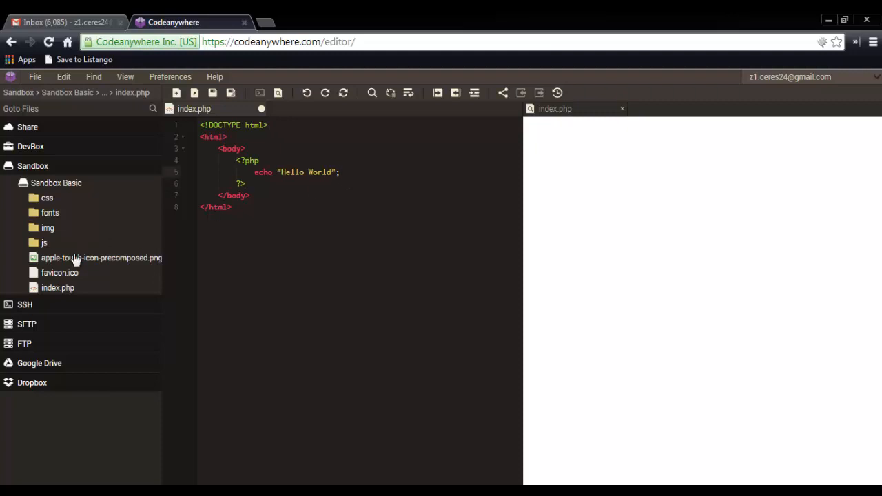
mouse_move(242, 267)
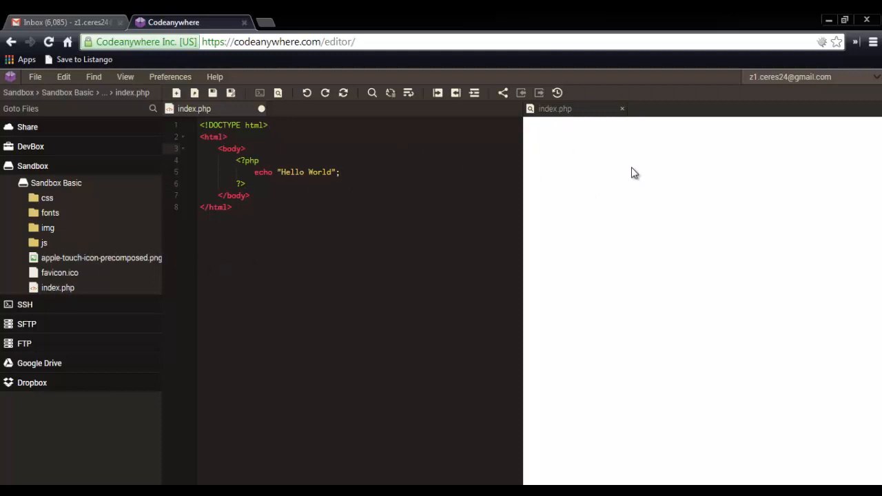
mouse_move(596, 194)
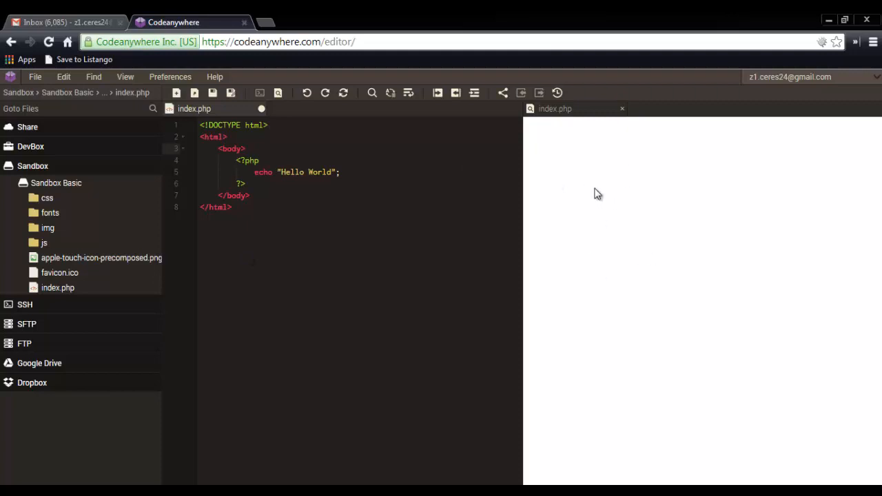
mouse_move(583, 172)
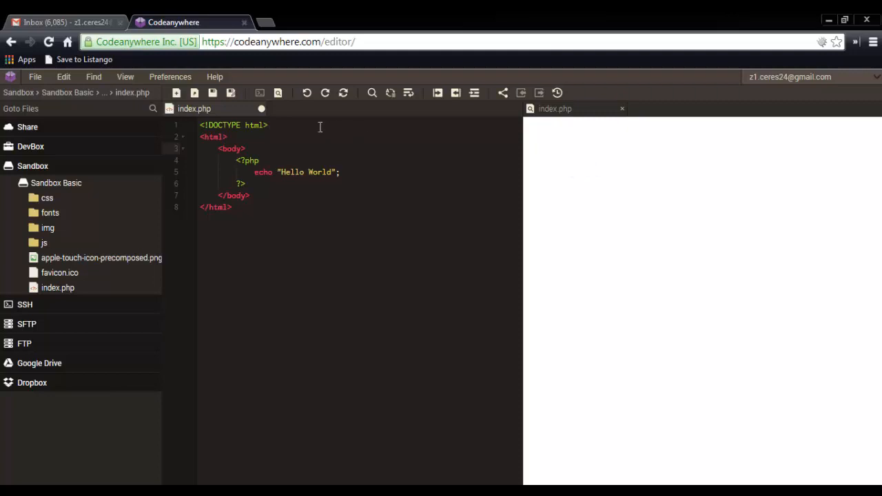
mouse_move(318, 107)
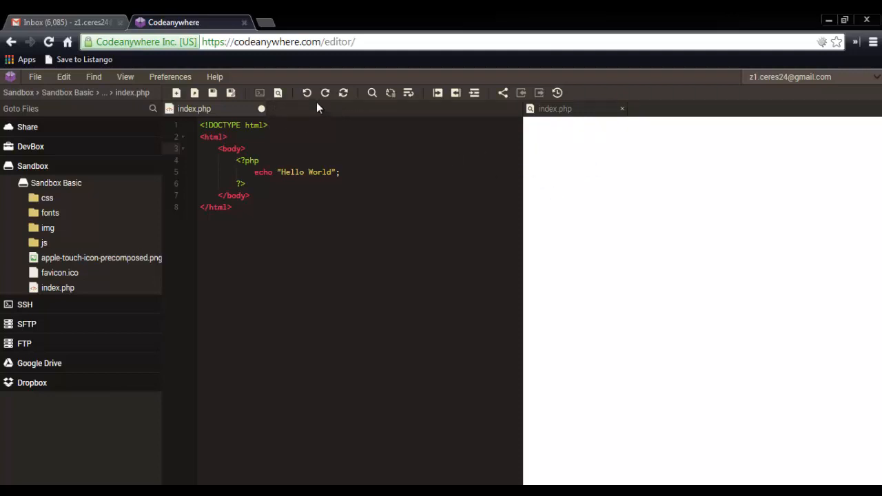
mouse_move(614, 210)
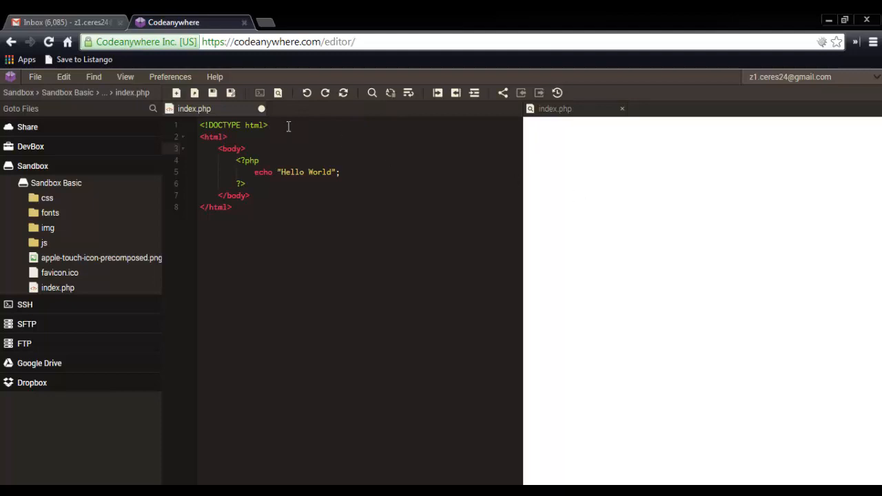
mouse_move(278, 93)
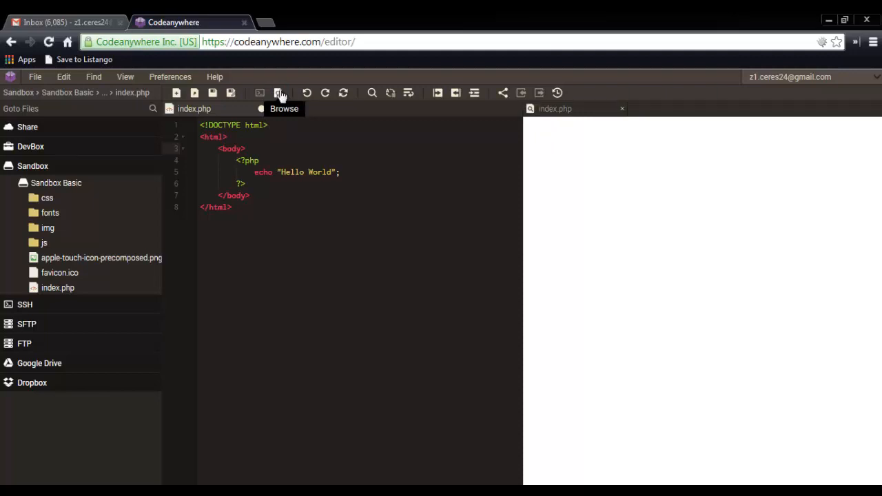
mouse_move(565, 182)
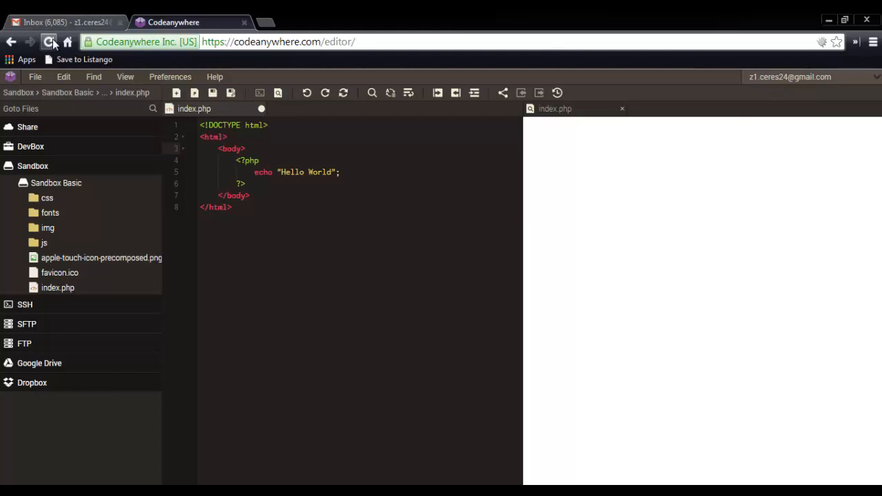
Step: Reload the Codeanywhere page, confirming despite unsaved changes
click(51, 41)
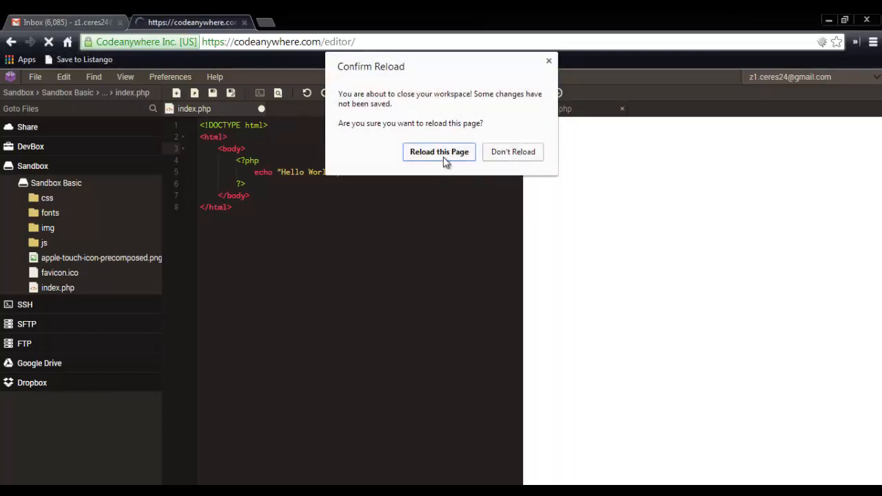
click(439, 152)
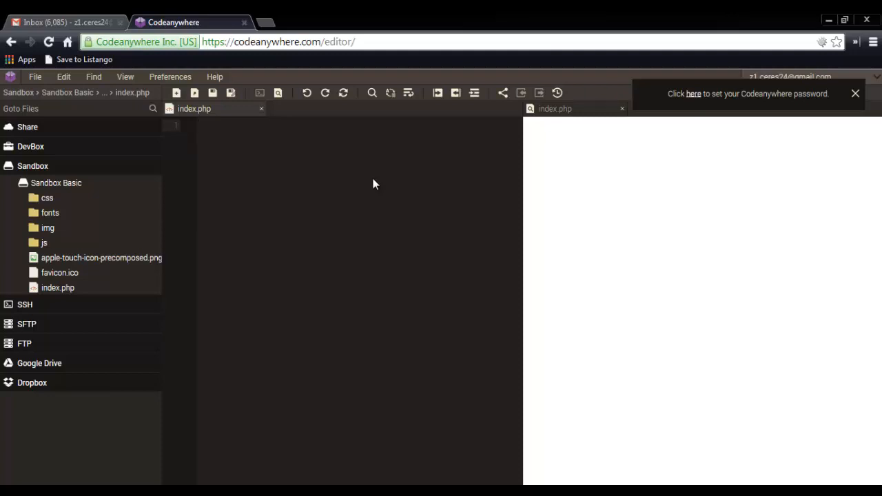
Step: Retype the <!DOCTYPE html> declaration with html and body tags in the emptied file
click(855, 93)
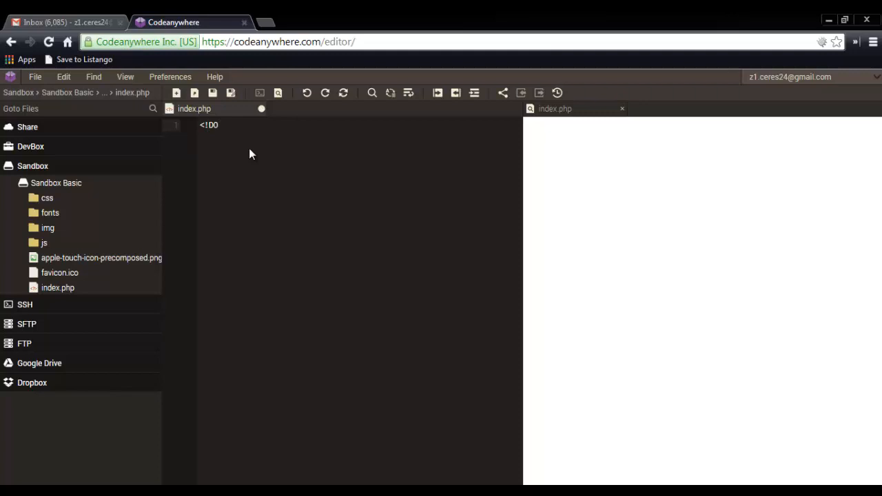
text(CTYPE)
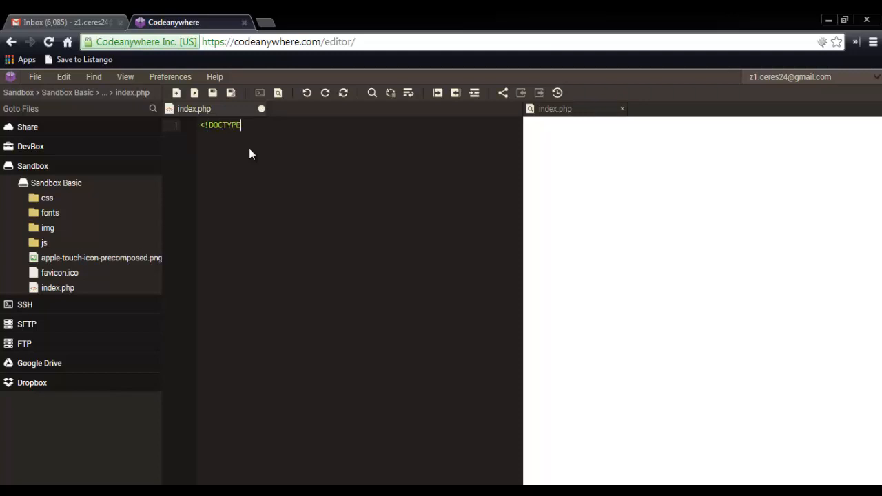
text(html>)
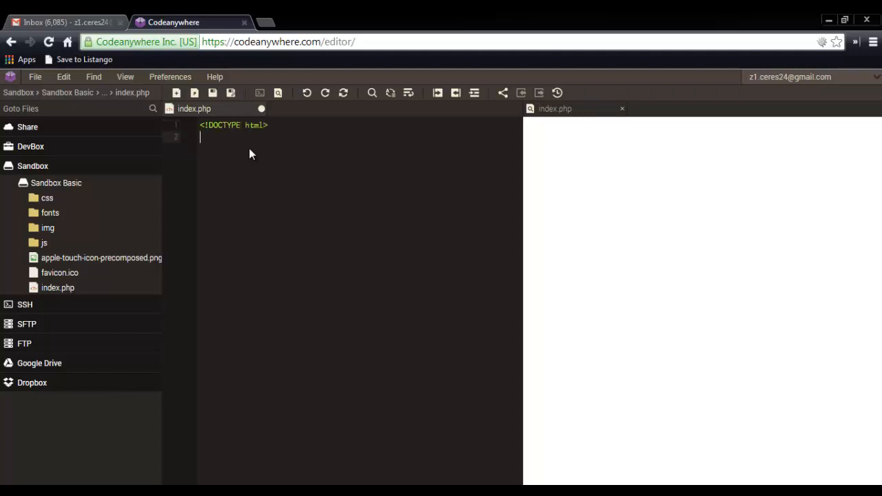
text(<html)
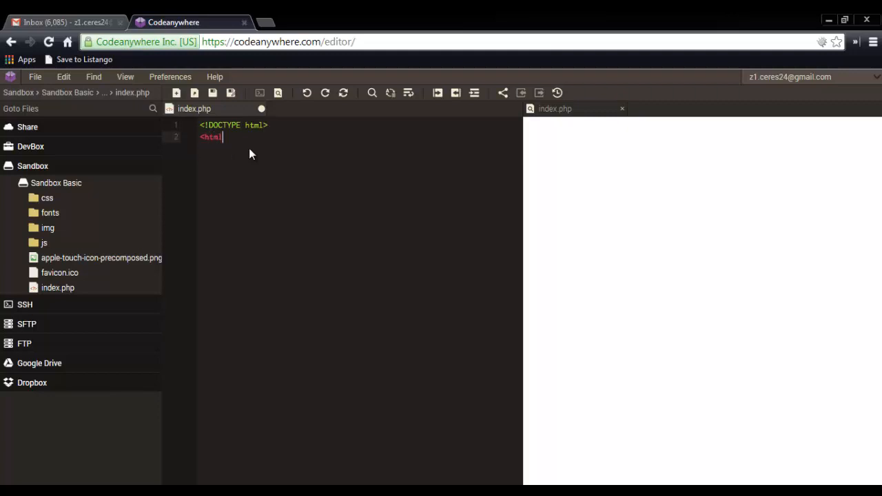
text(>)
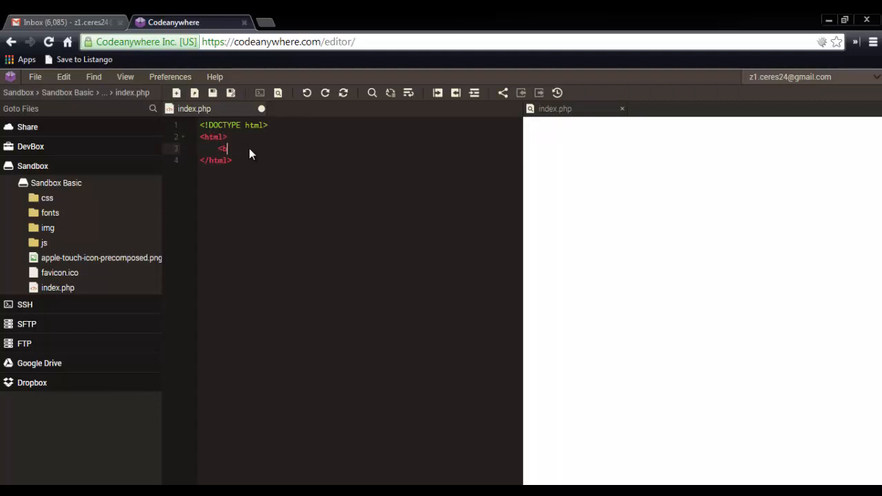
text(ody>)
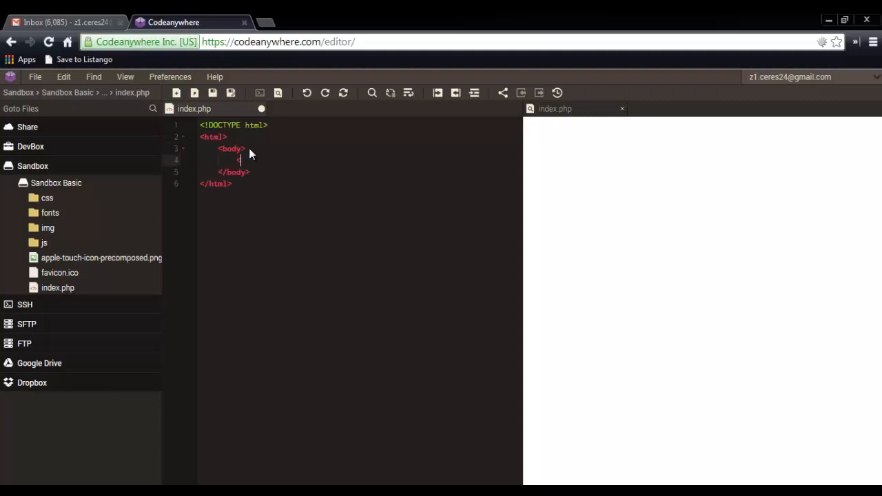
Step: Add a <?php ?> block containing echo "Hello Word"; inside the body
text(<?php)
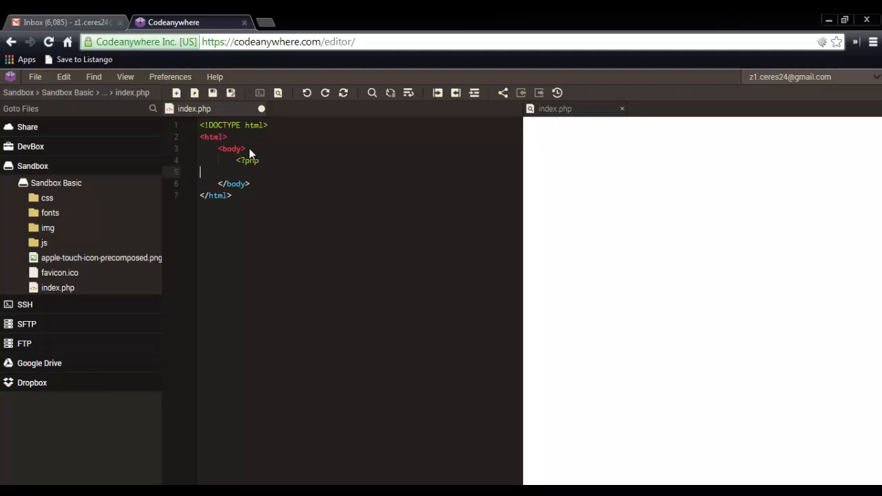
text(?>)
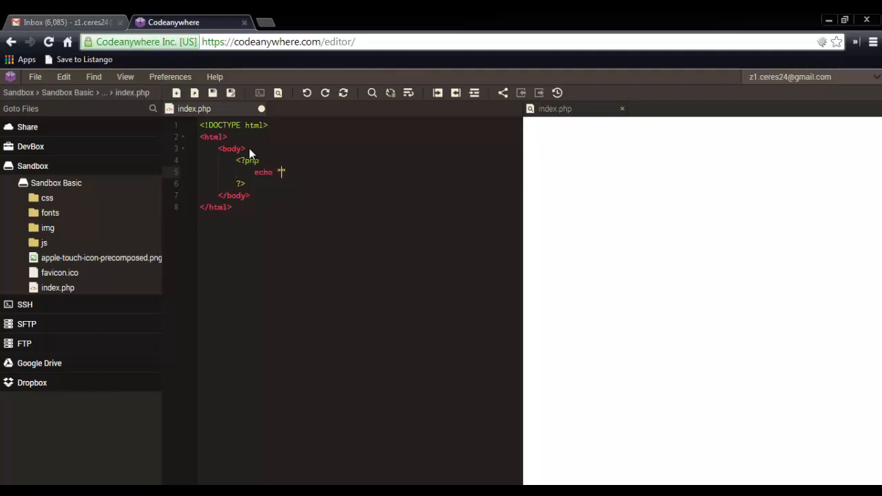
text(Hel)
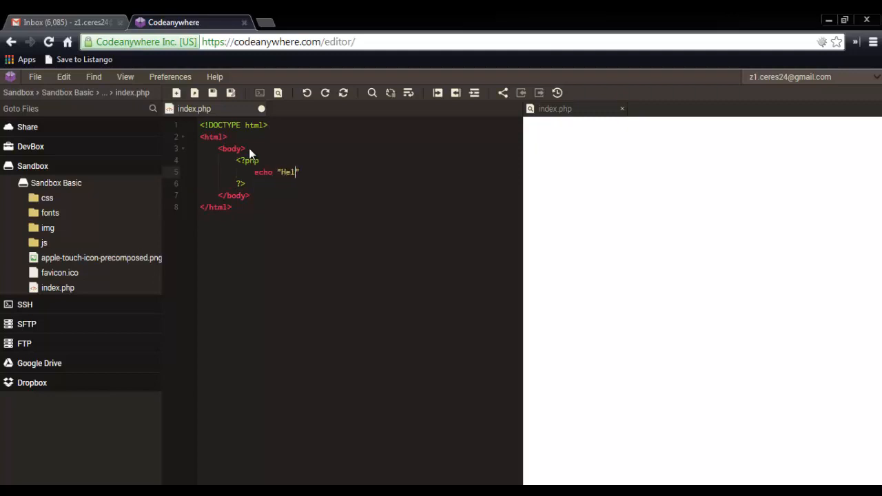
text(lo Word)
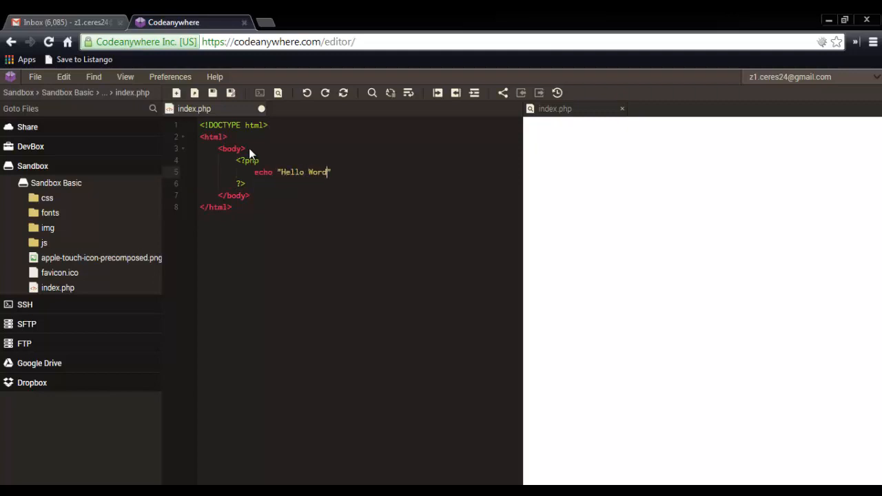
text(";)
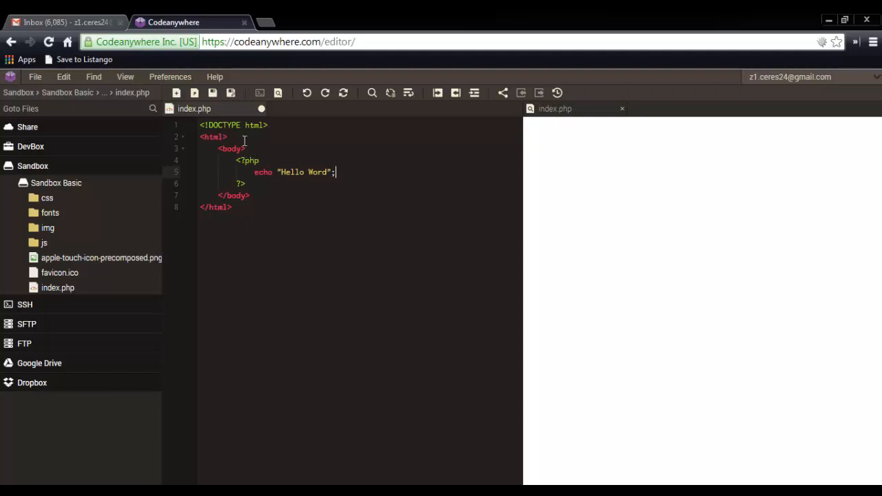
mouse_move(212, 93)
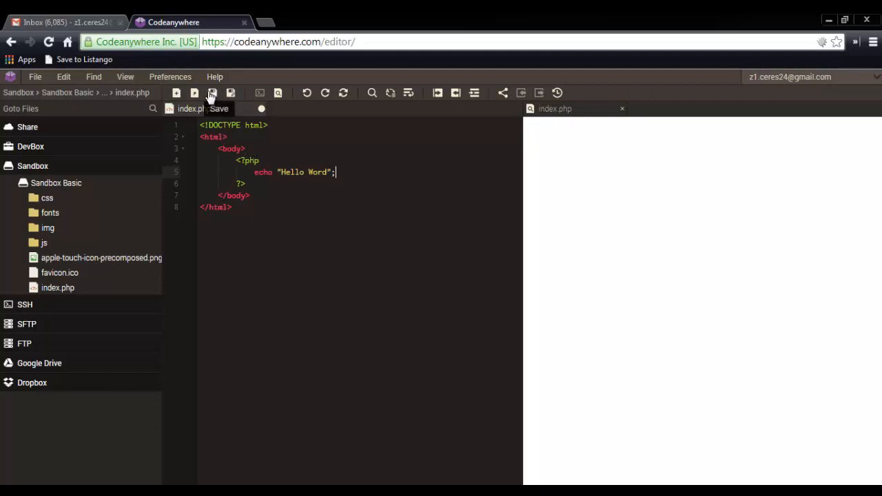
Step: Save index.php with the Hello Word echo code
click(212, 93)
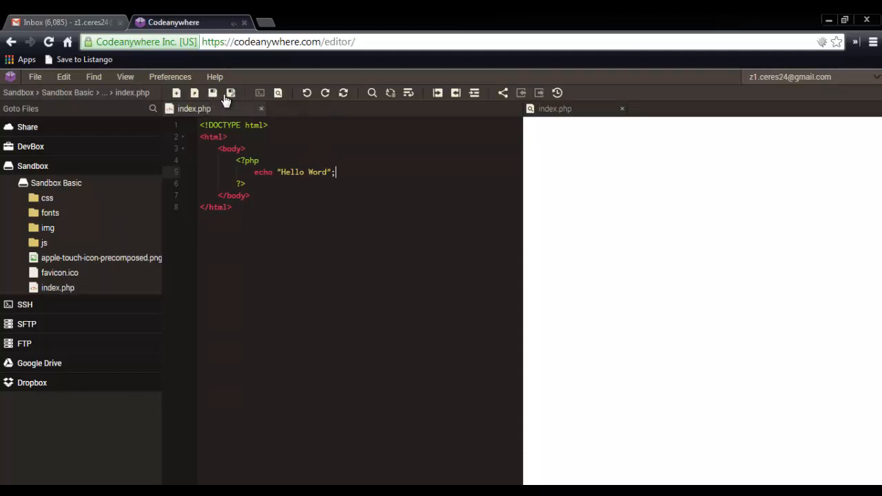
mouse_move(278, 92)
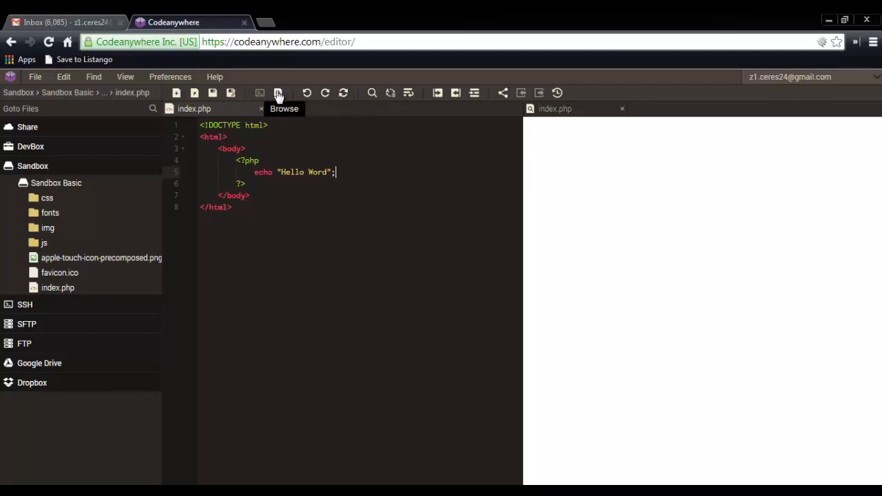
Step: Refresh the Browse preview so it shows "Hello Word"
click(278, 93)
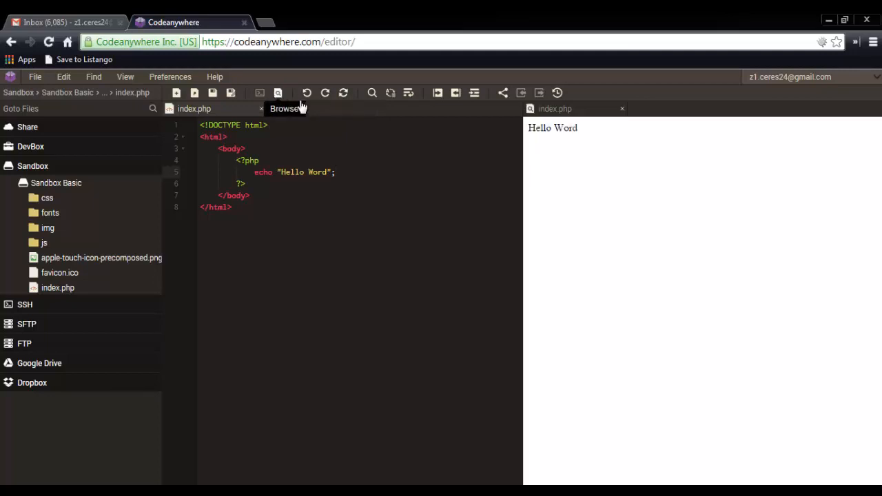
mouse_move(651, 204)
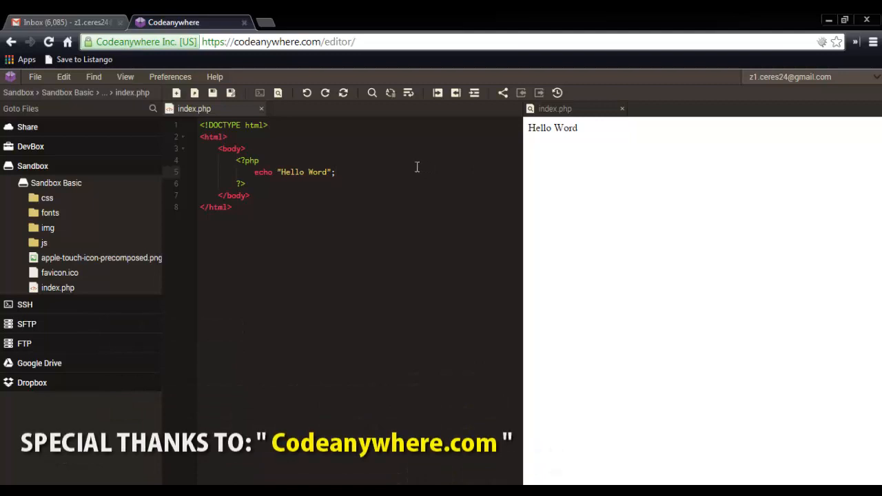
mouse_move(390, 171)
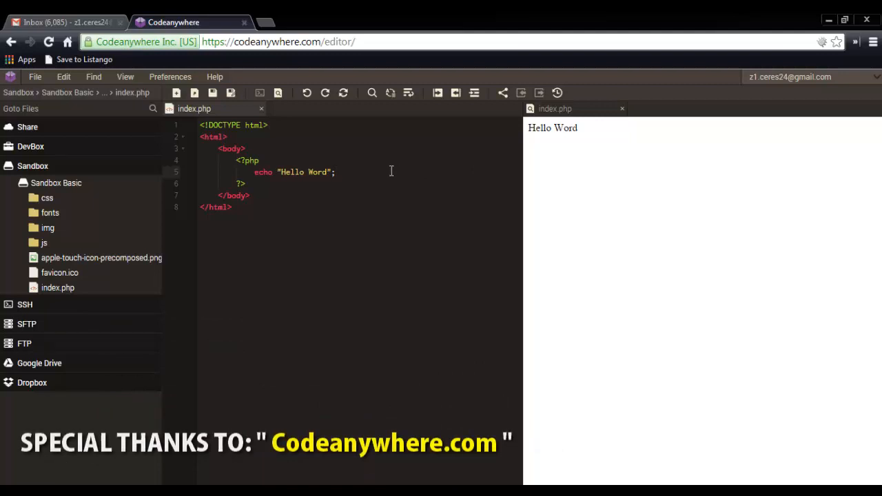
click(336, 172)
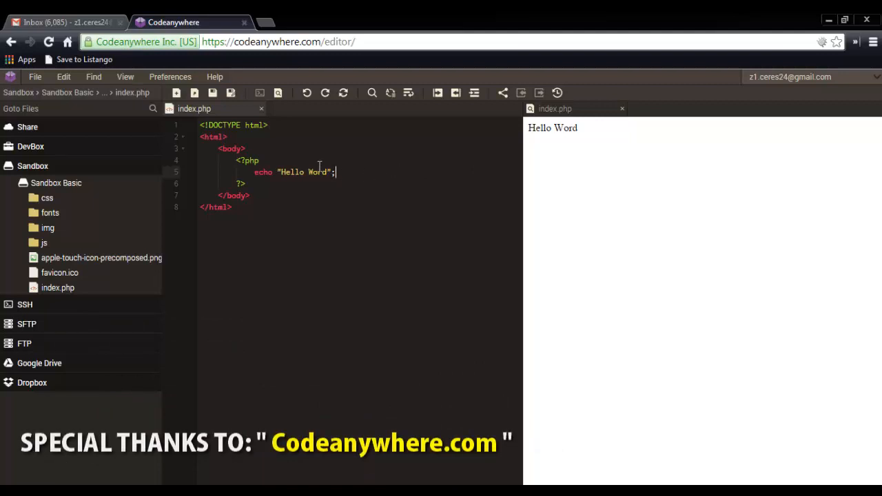